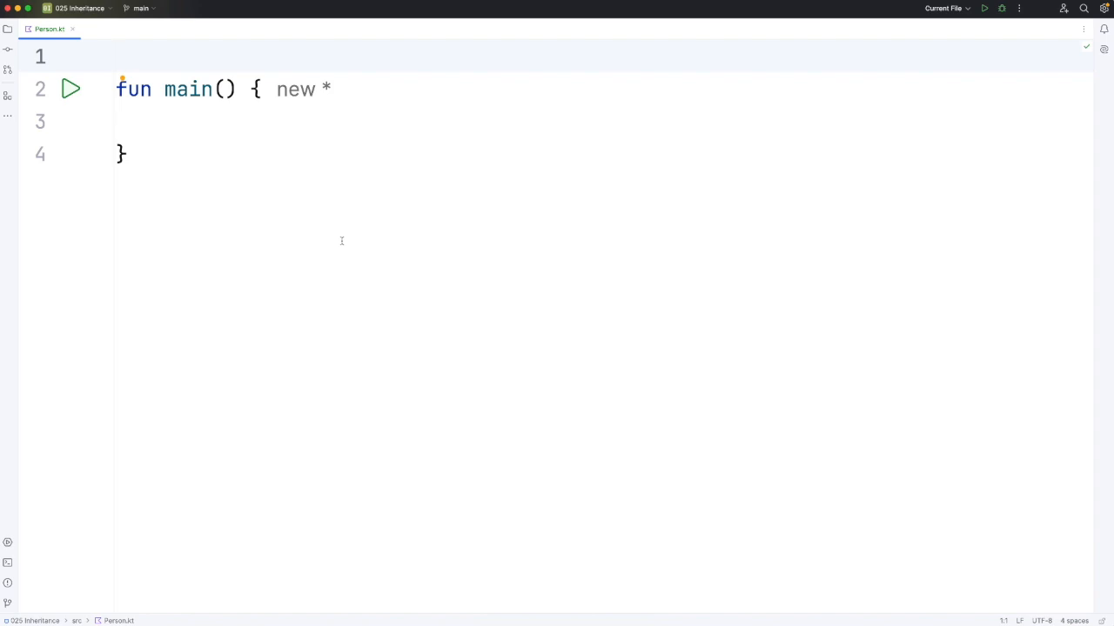
Declare an empty class Person() { } above main and move below it
key(enter)
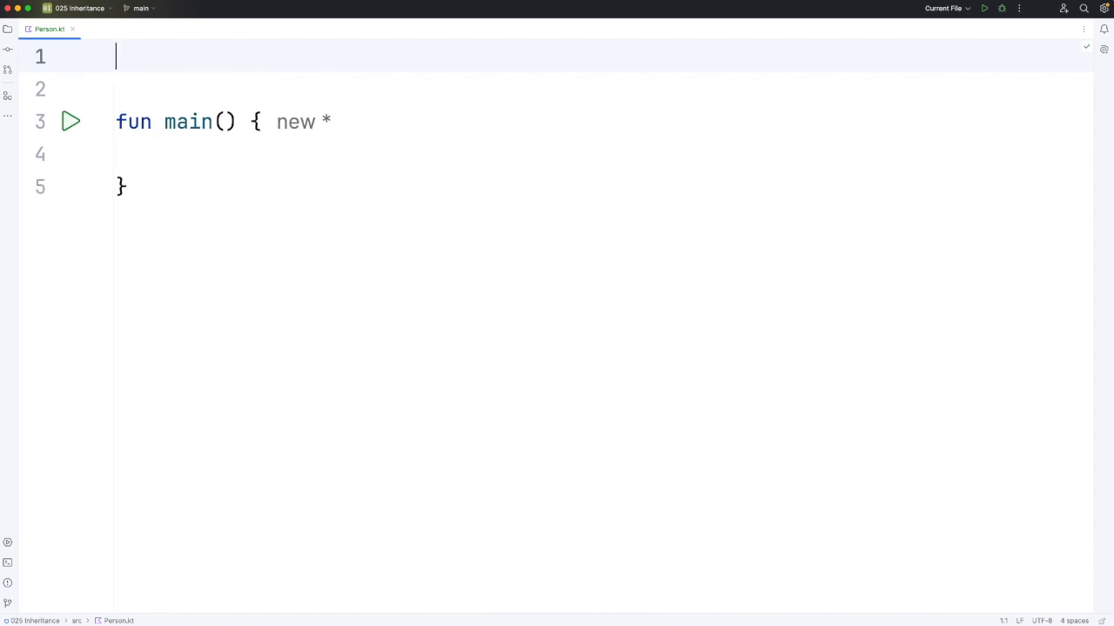
text(class Person)
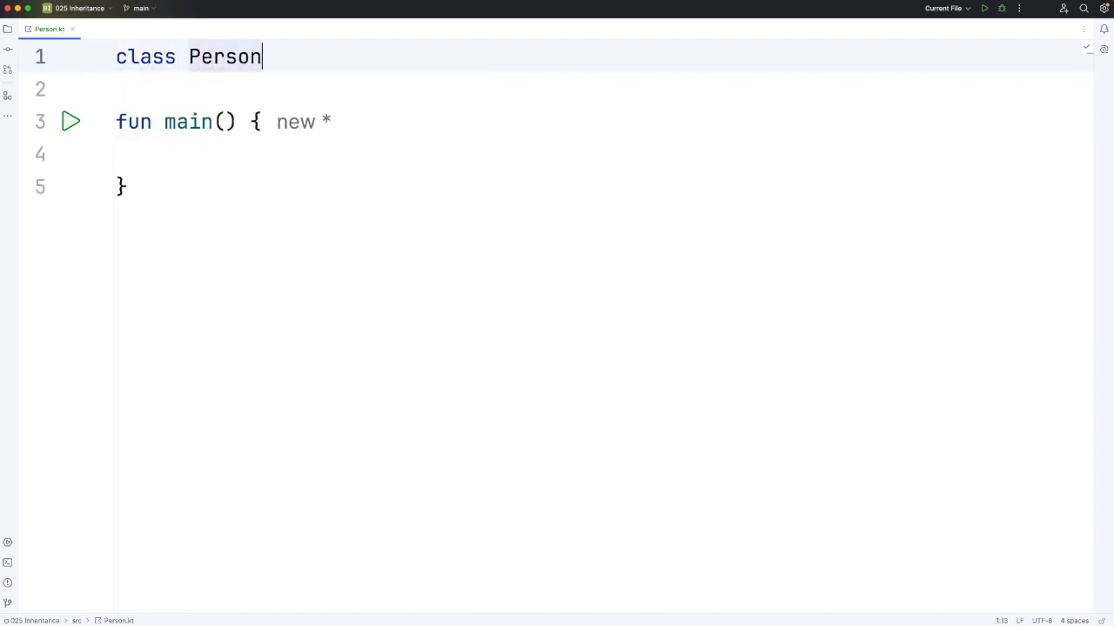
text(() { new *)
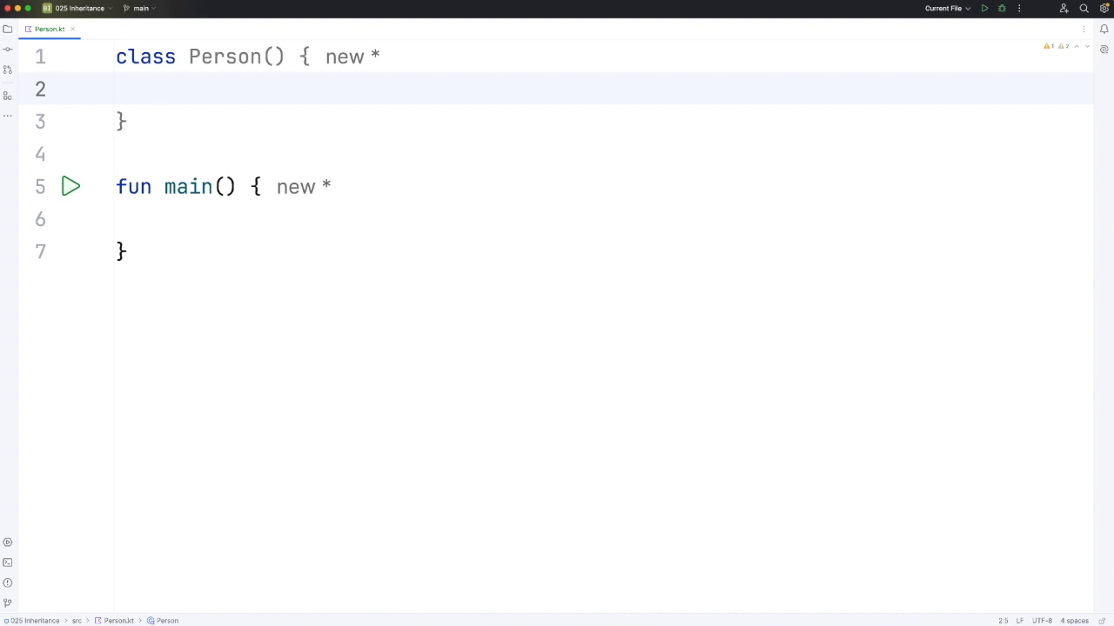
mouse_move(334, 240)
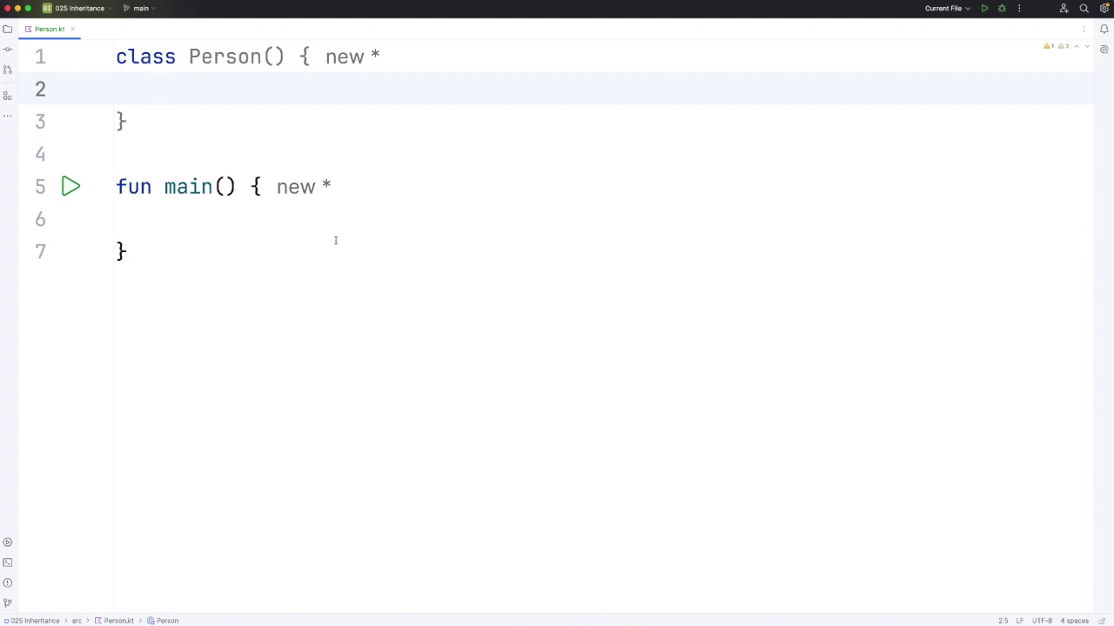
click(125, 122)
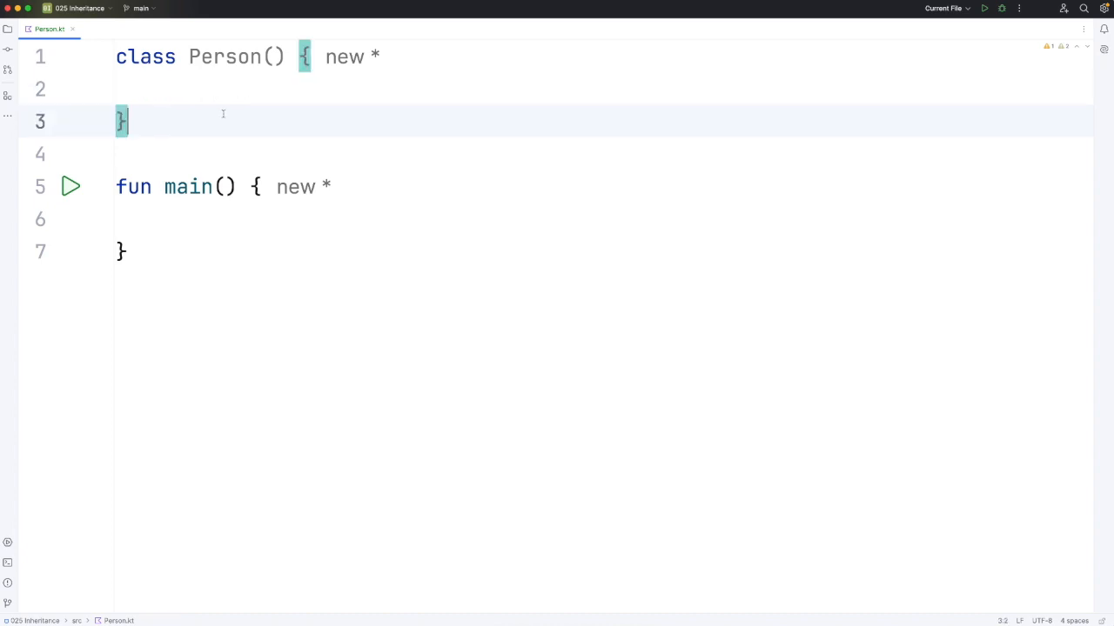
Declare an empty class Employee { } between Person and main
text(class)
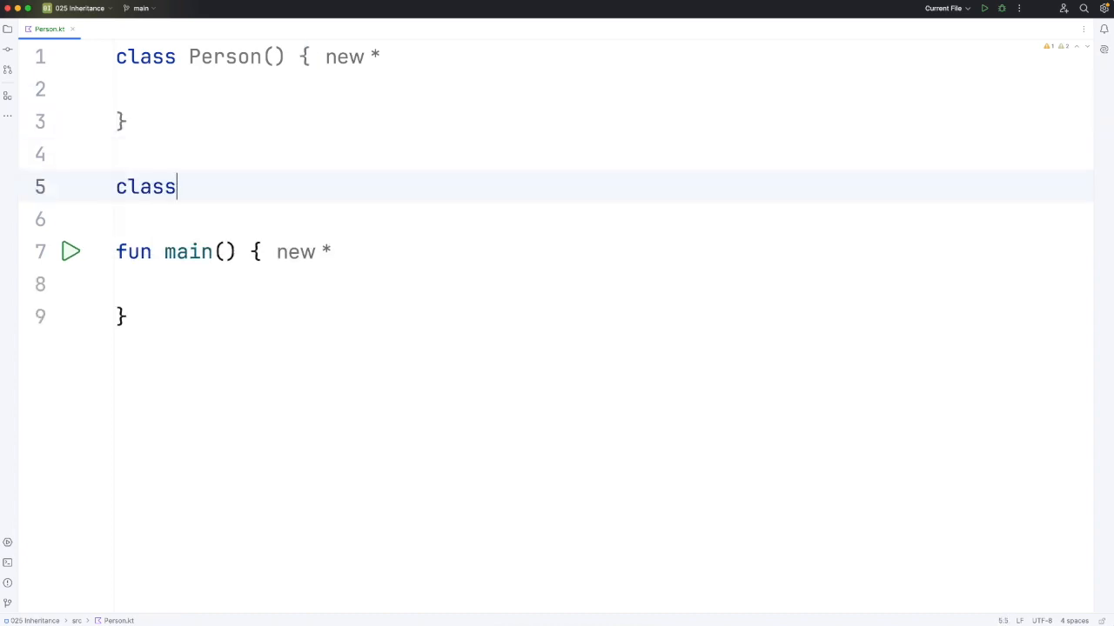
text(Employee {)
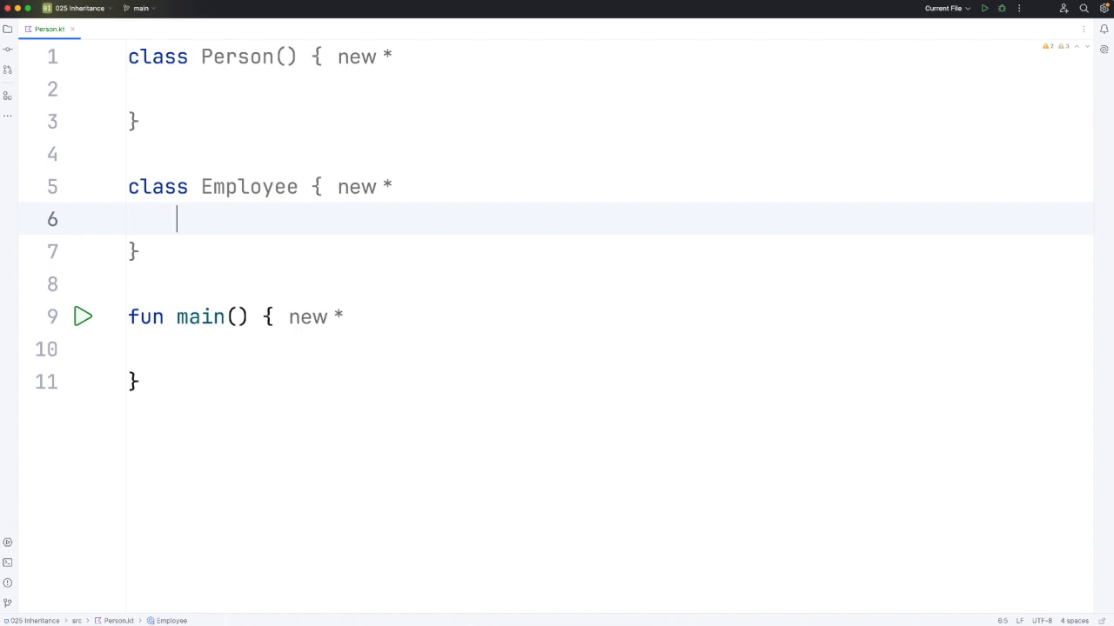
mouse_move(257, 254)
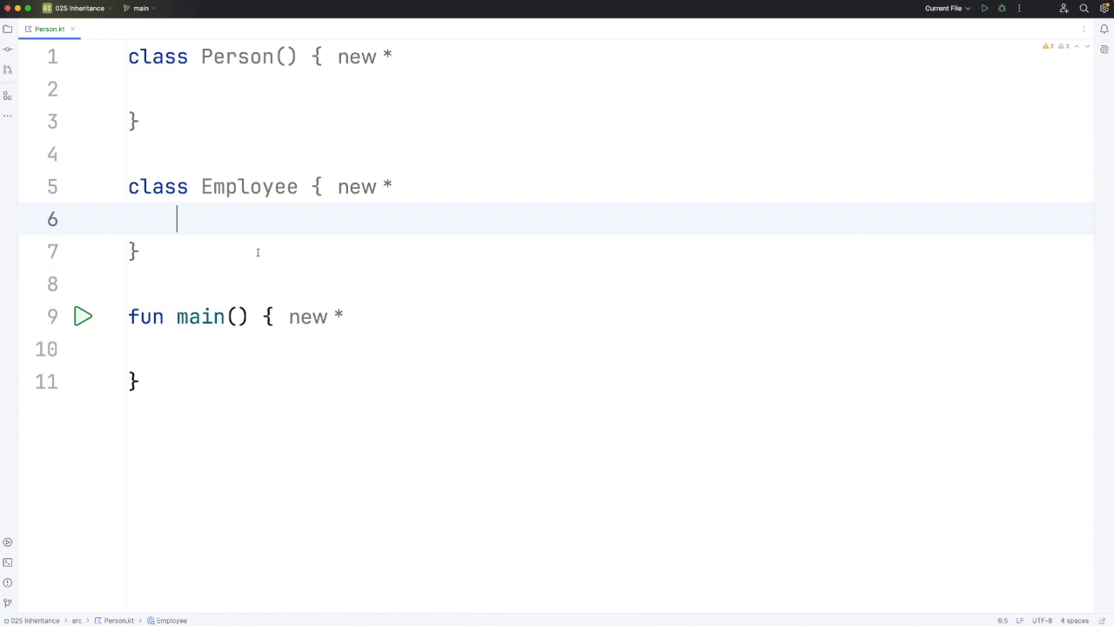
Add fun speak() { println("Hello") } inside Person's body
click(213, 87)
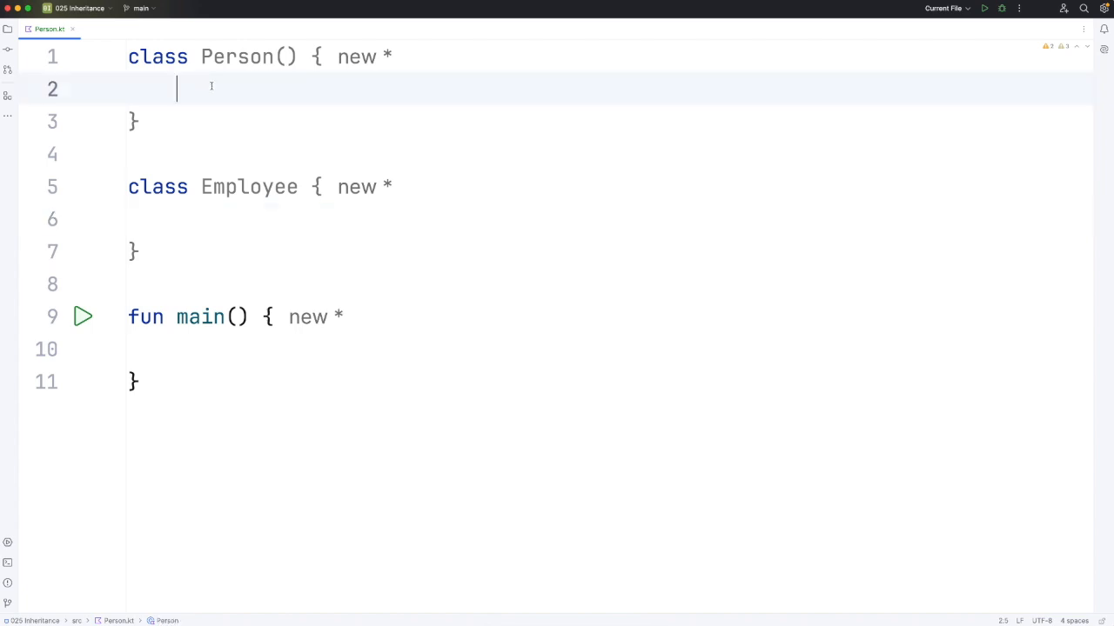
text(fun speak() {)
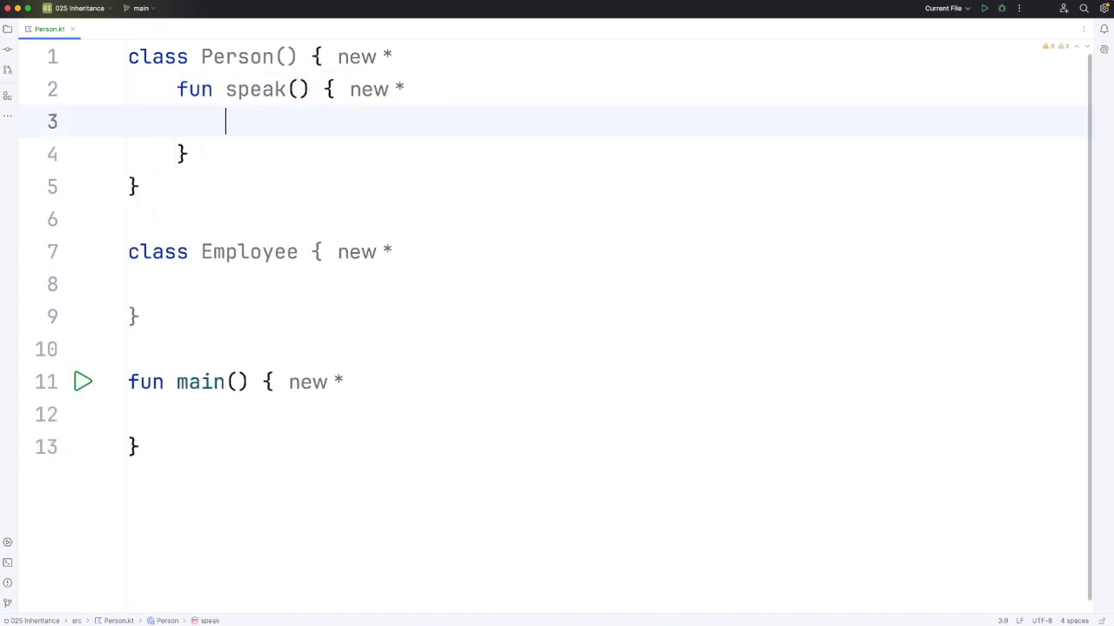
text(println("Hel"))
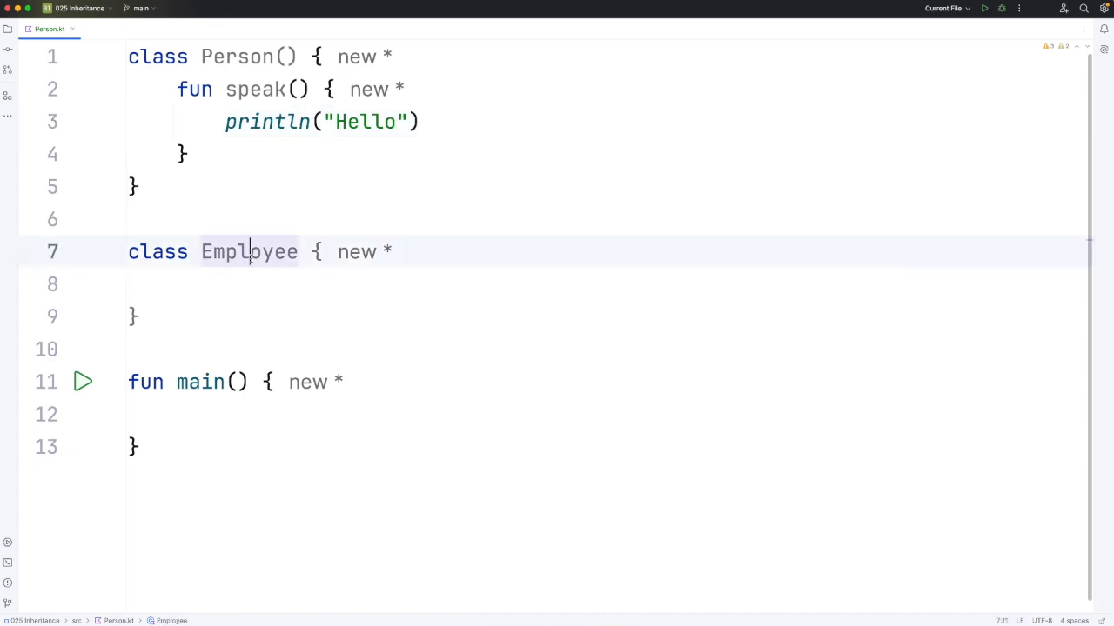
double_click(236, 56)
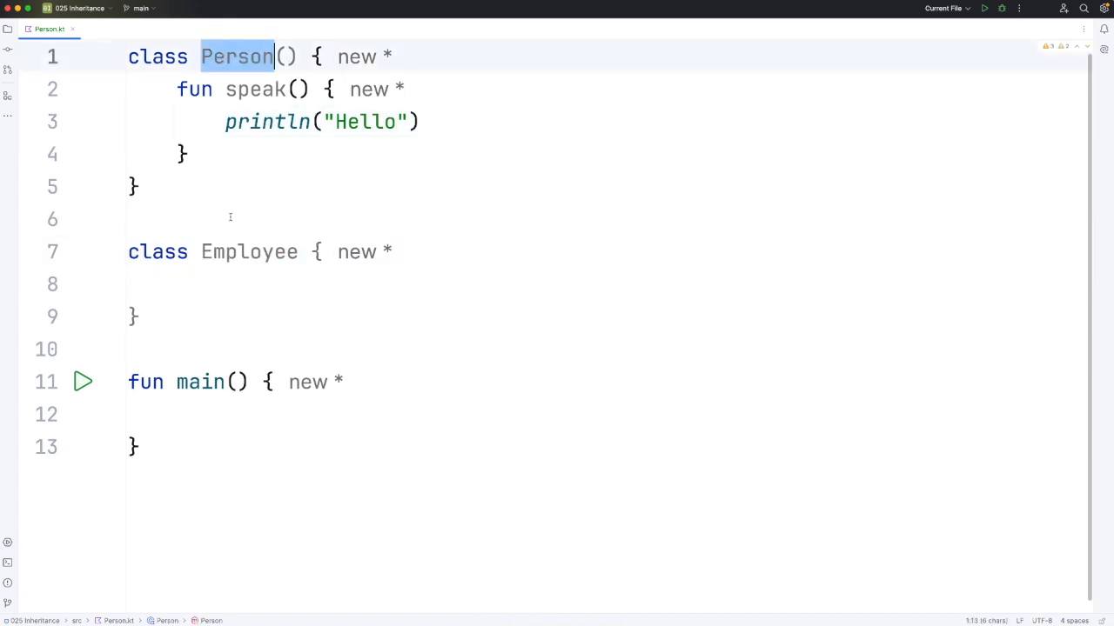
mouse_move(249, 250)
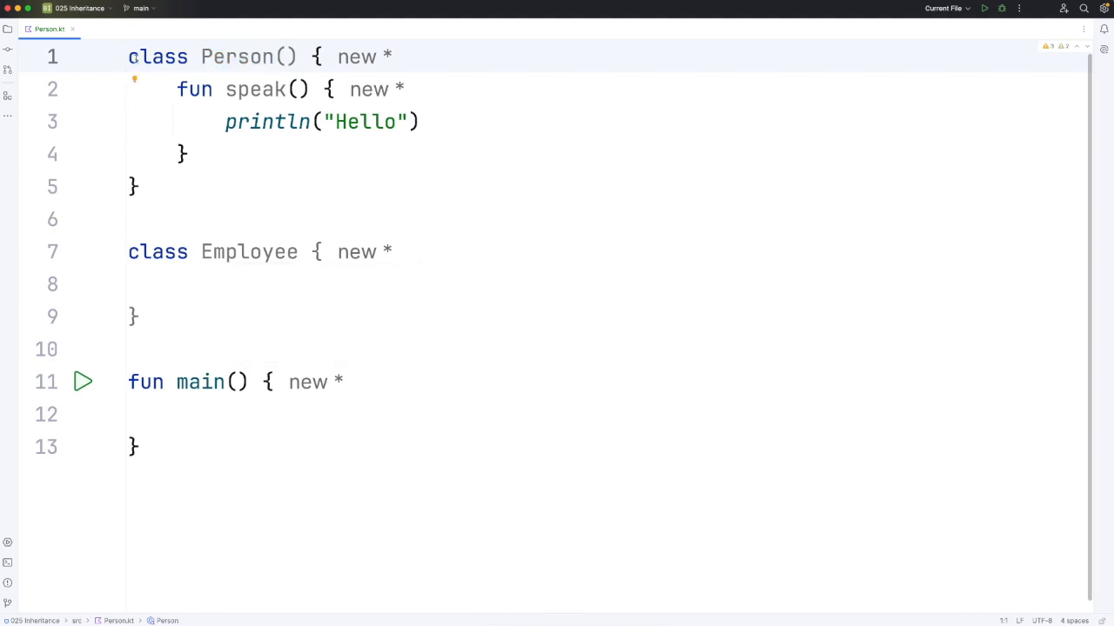
Mark Person as open and declare Employee : Person() as its subclass
text(open)
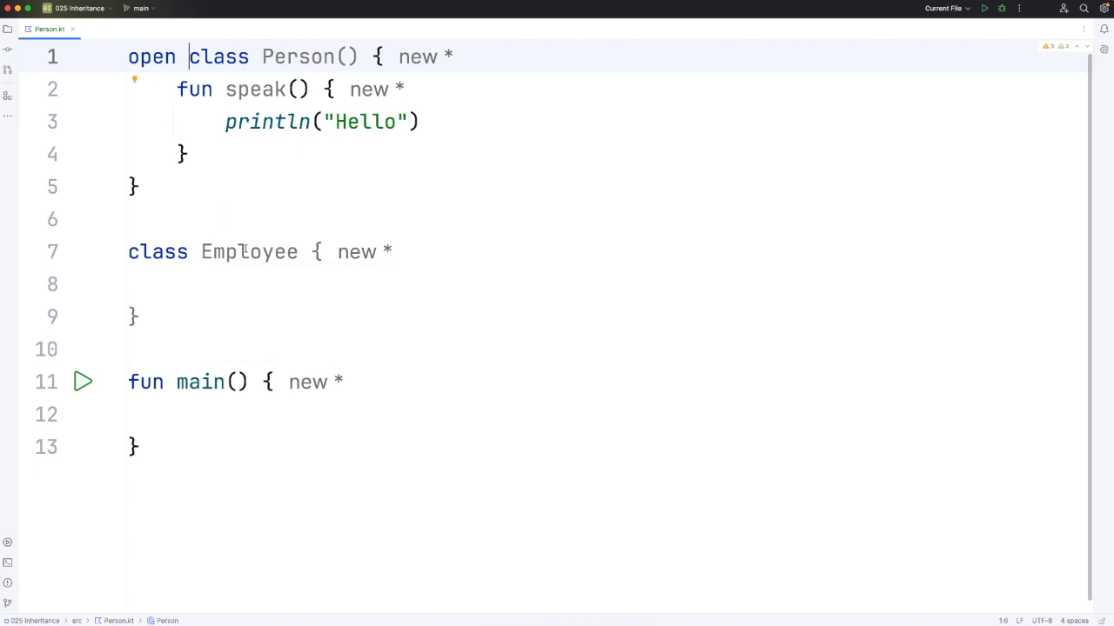
mouse_move(249, 250)
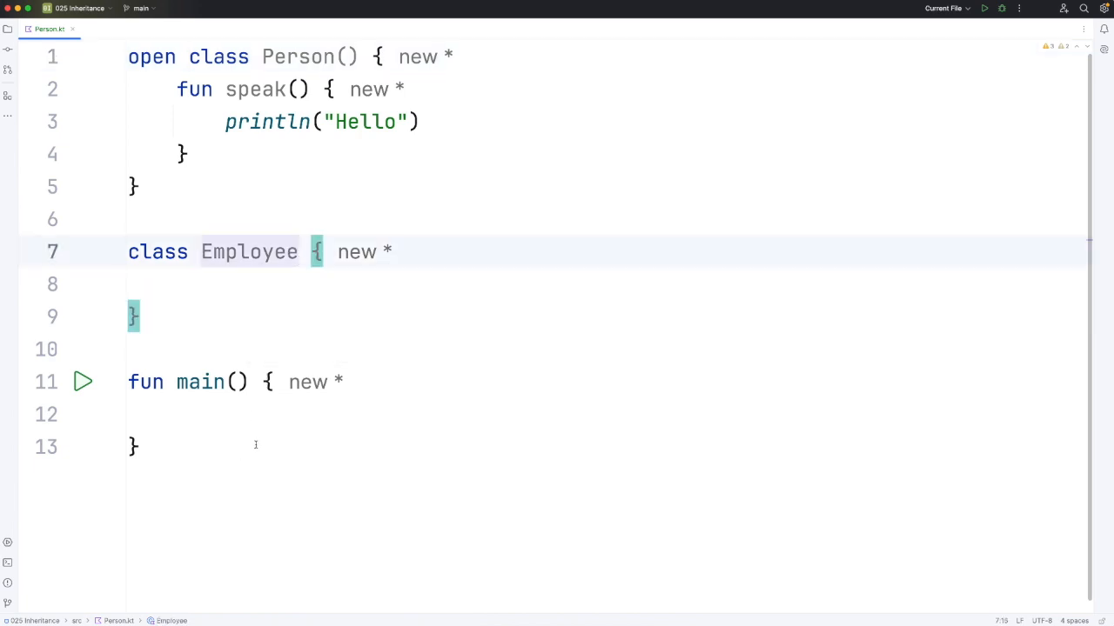
text(:)
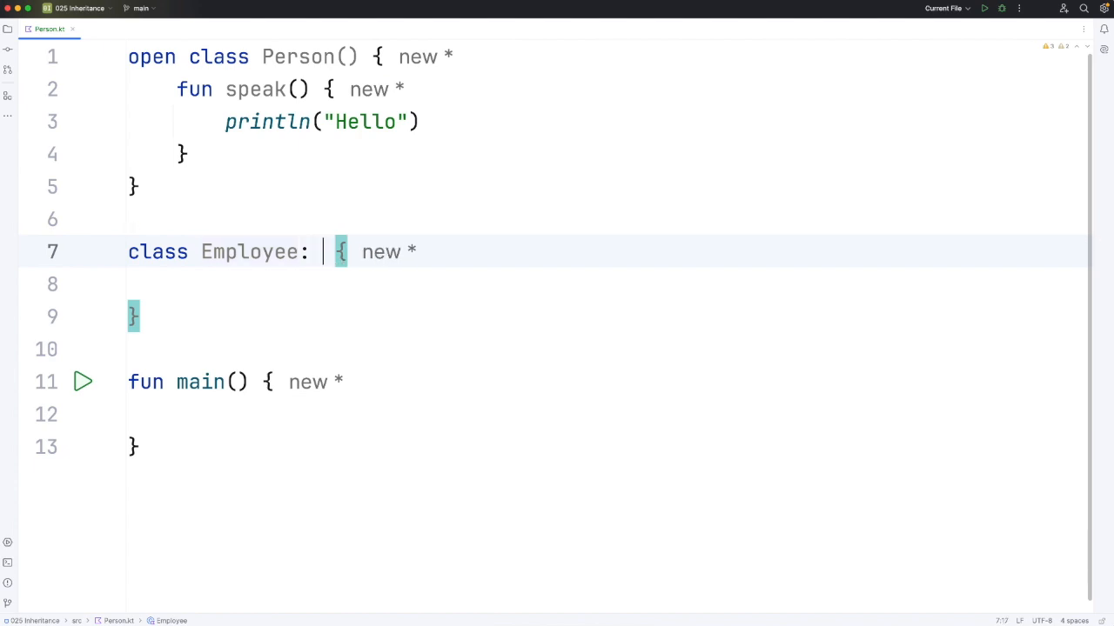
text(Person)
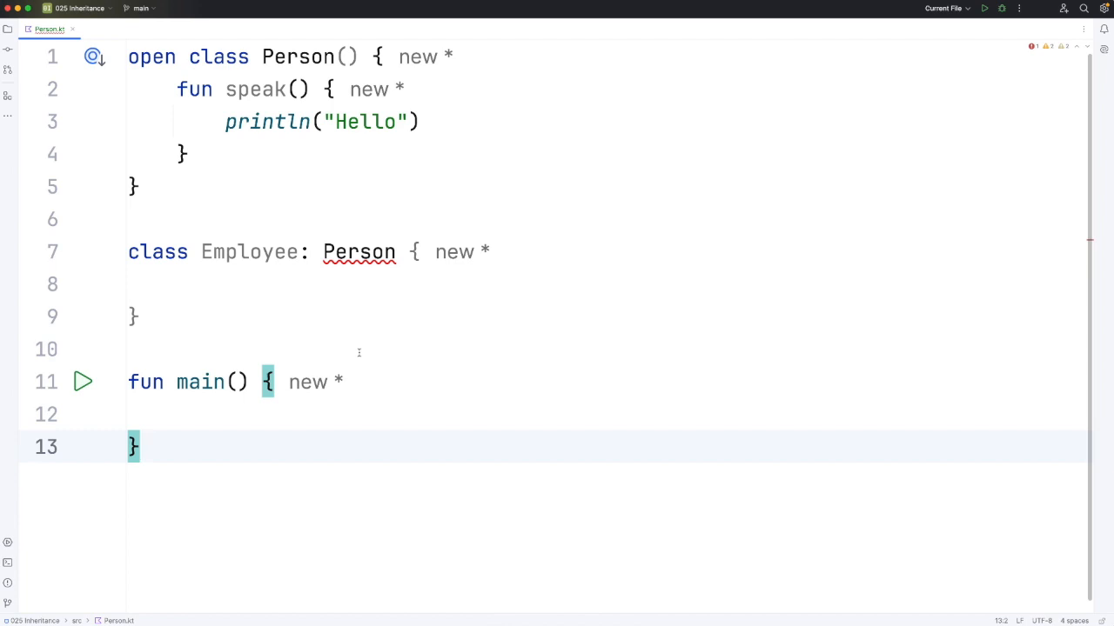
click(359, 250)
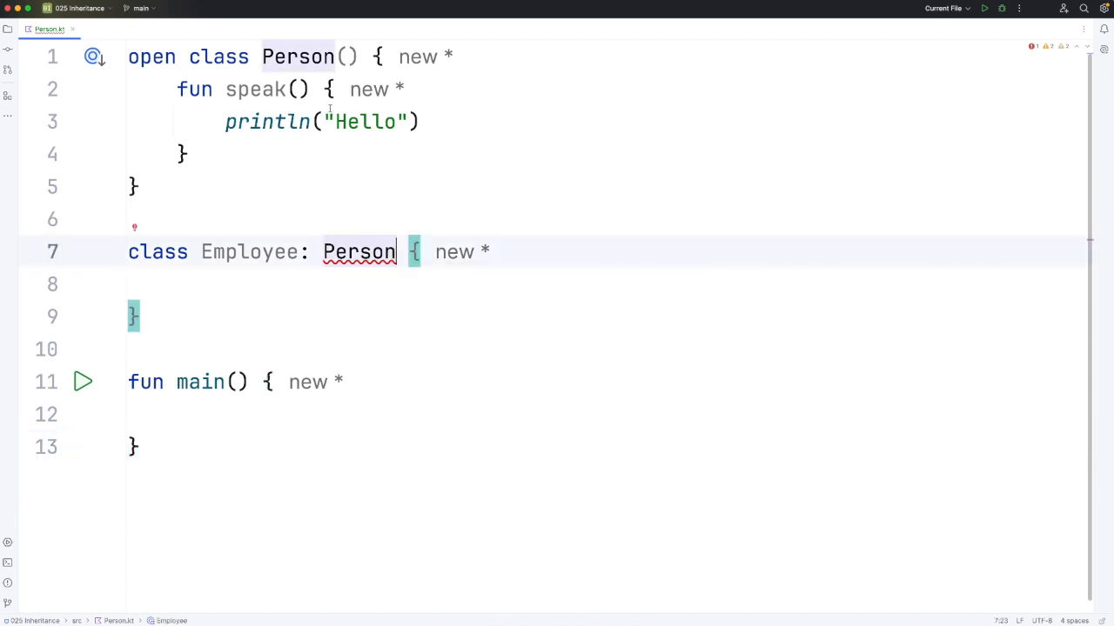
click(347, 55)
text(())
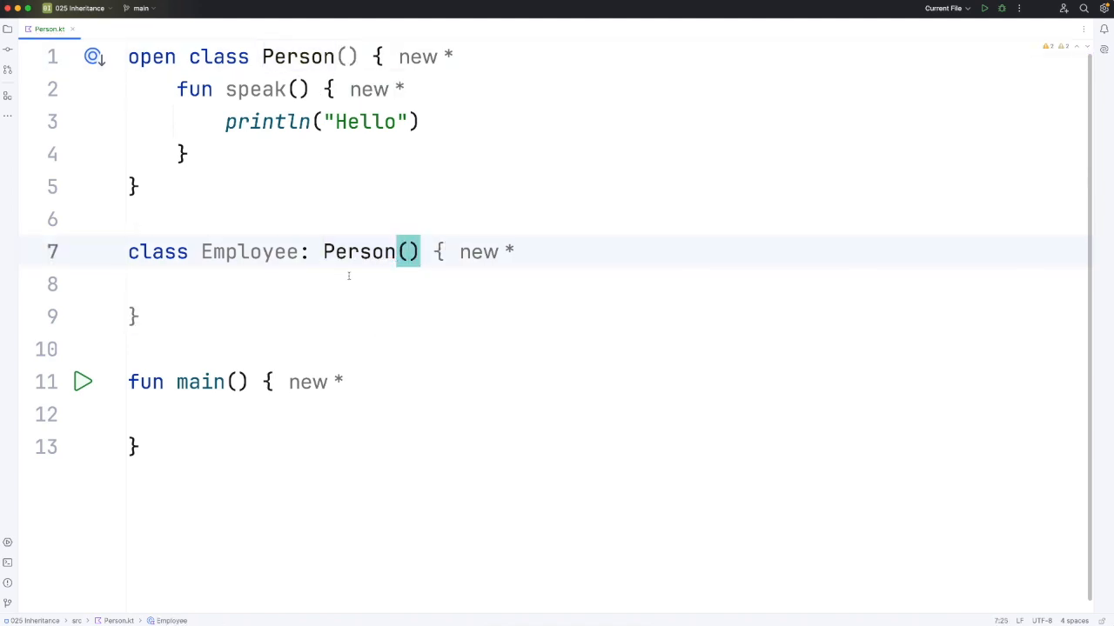
click(365, 414)
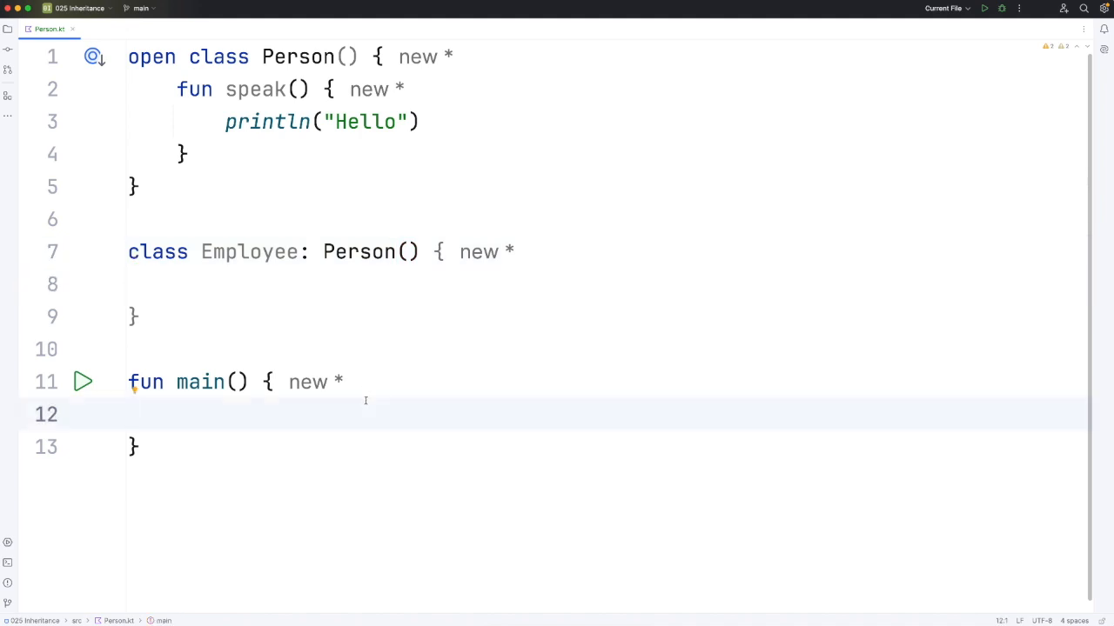
In main, create val emp = Employee() and call emp.speak()
text(val emp = Employee()
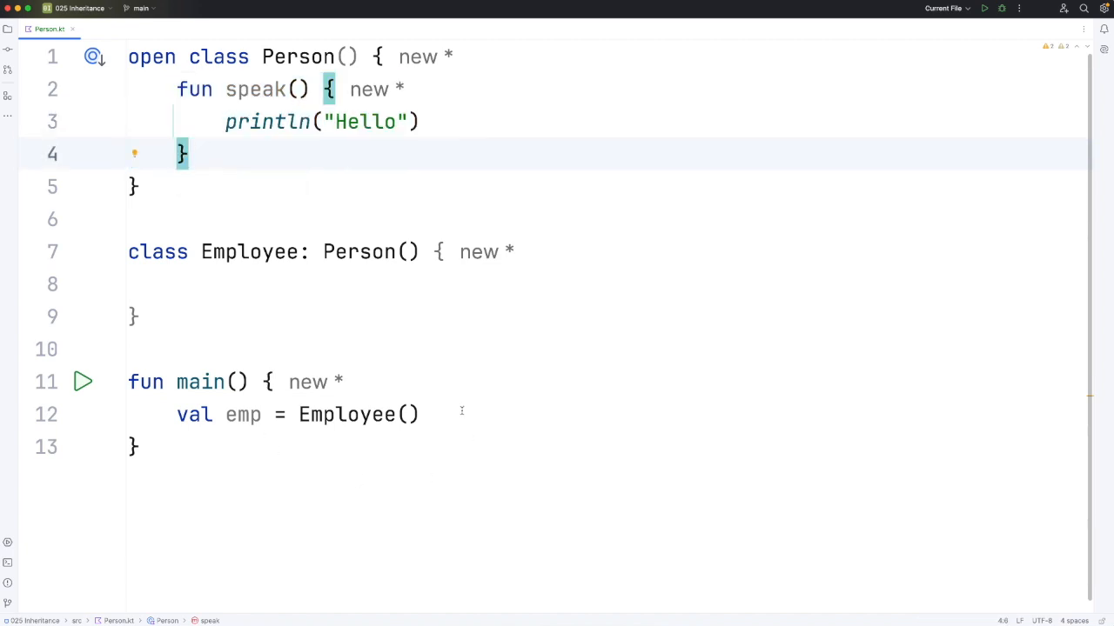
text(emp.)
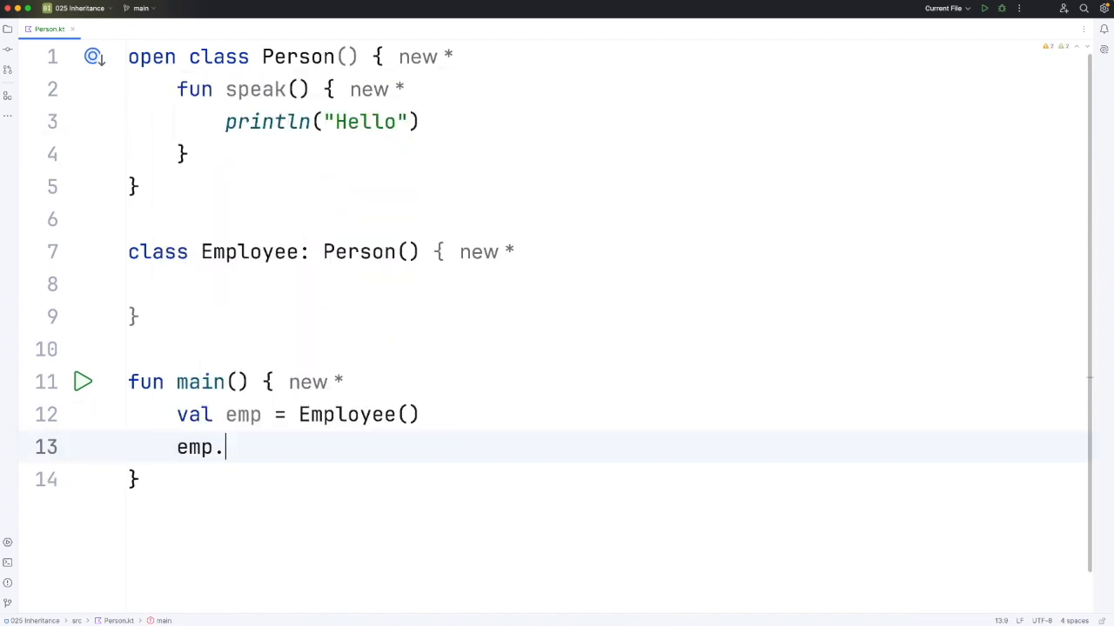
text(speak())
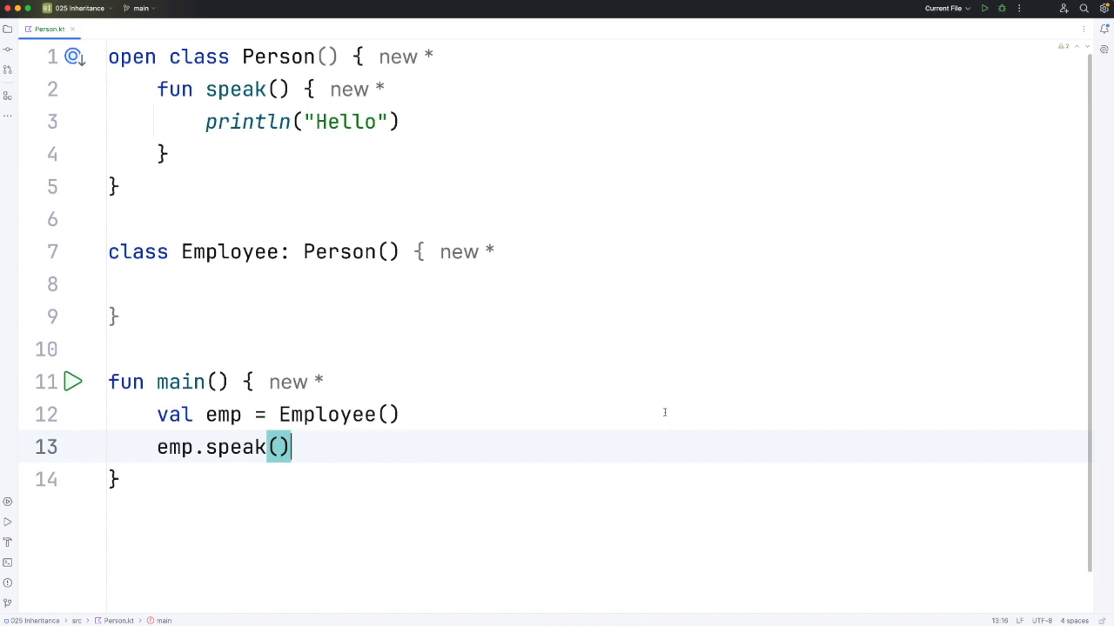
mouse_move(640, 415)
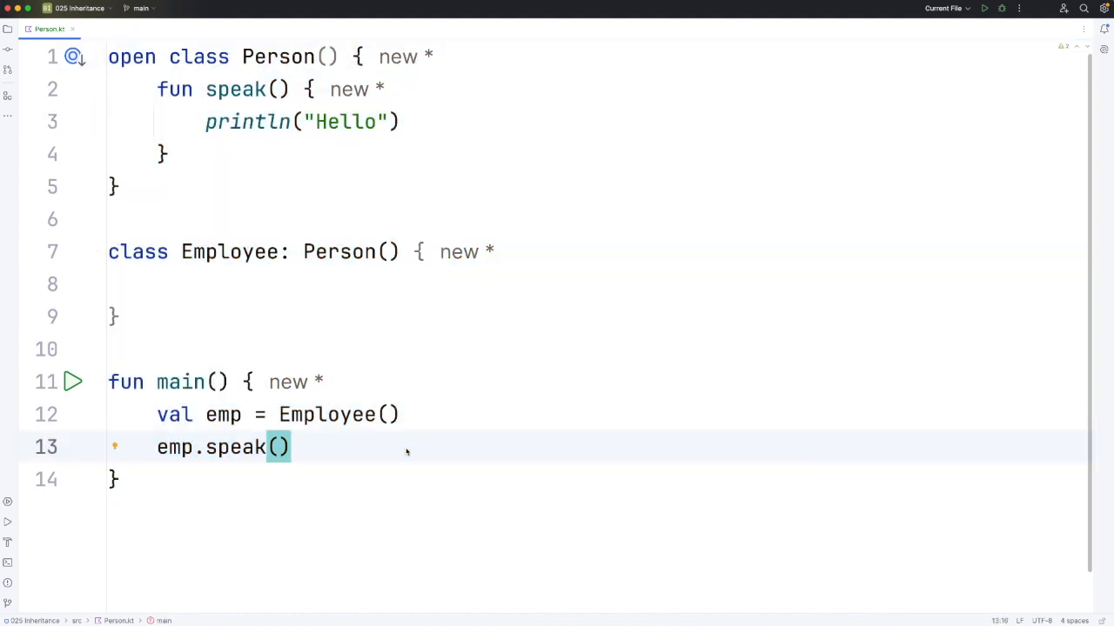
mouse_move(270, 324)
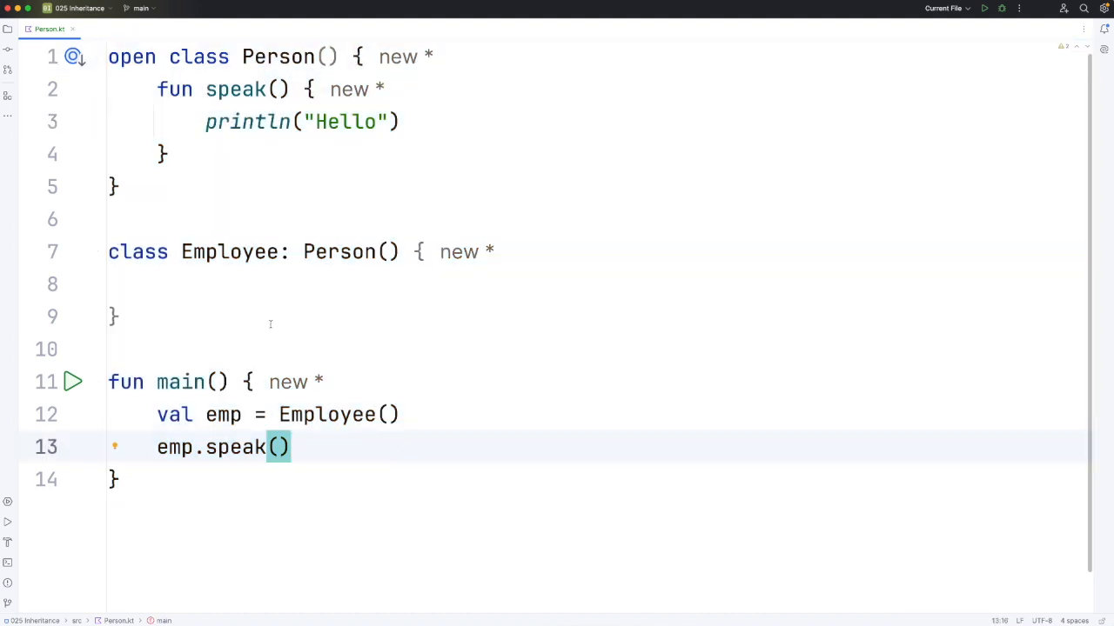
mouse_move(229, 251)
text(())
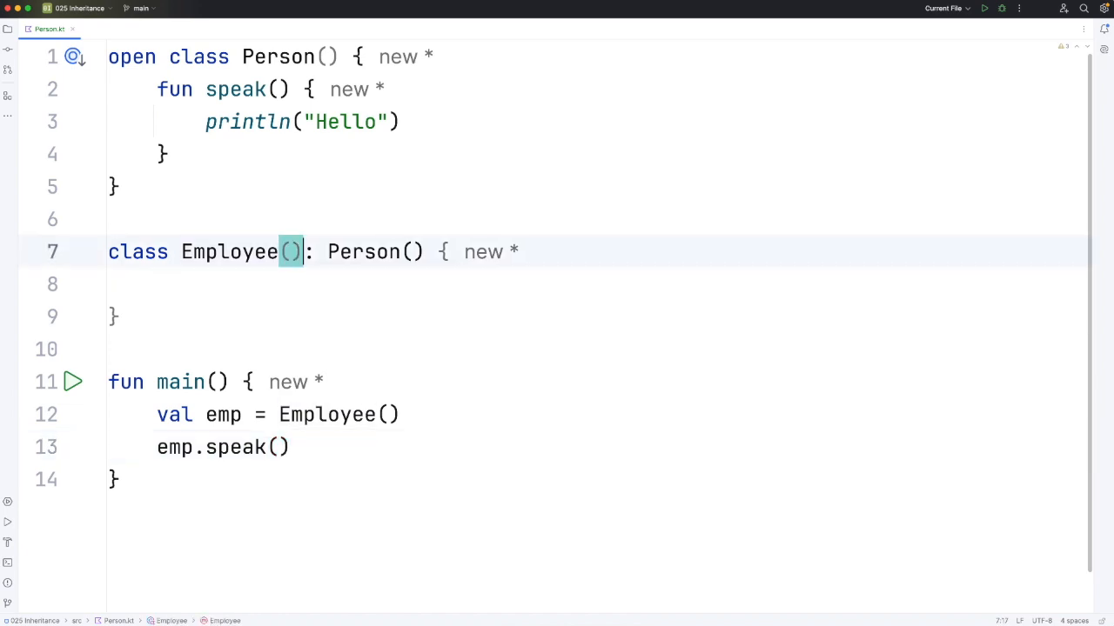
click(113, 284)
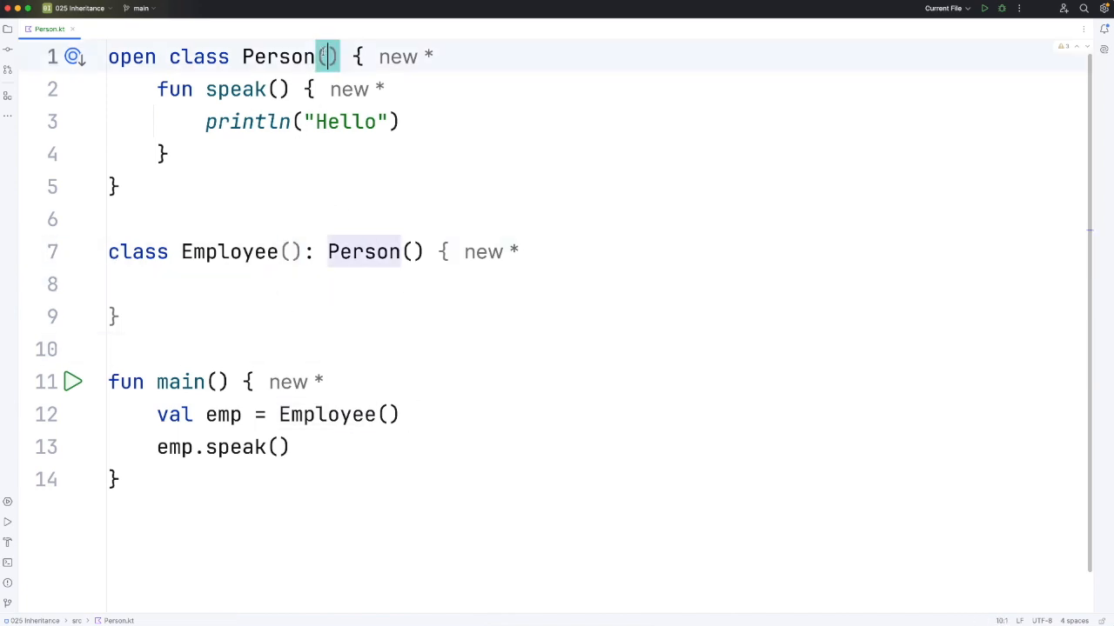
Change the headers to Person(val name:String) and Employee(name:String)
text(val name:String)
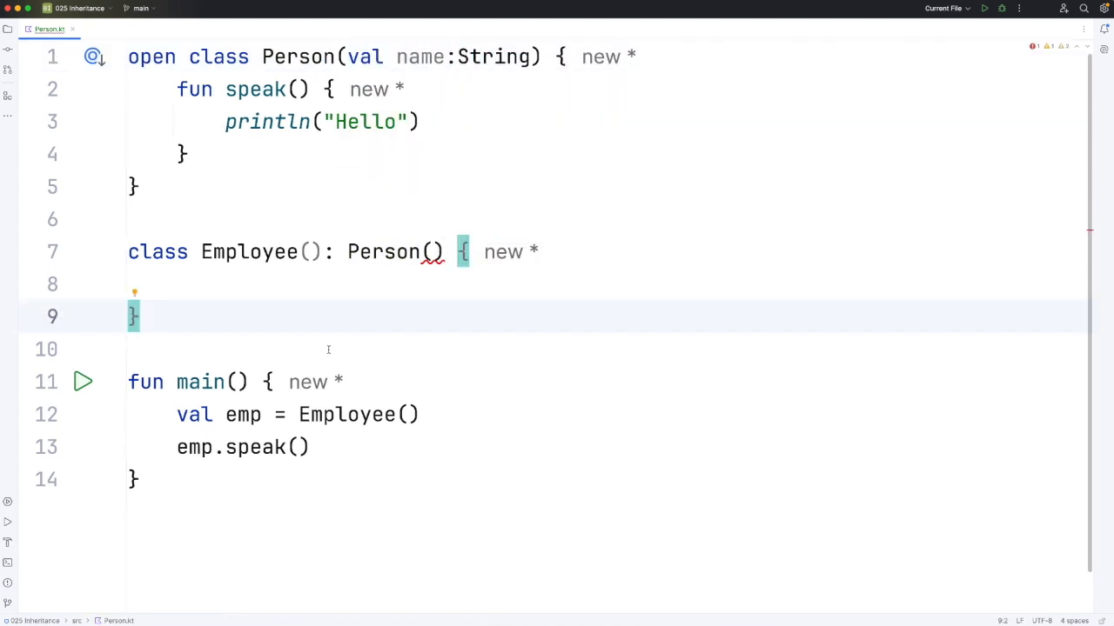
mouse_move(299, 282)
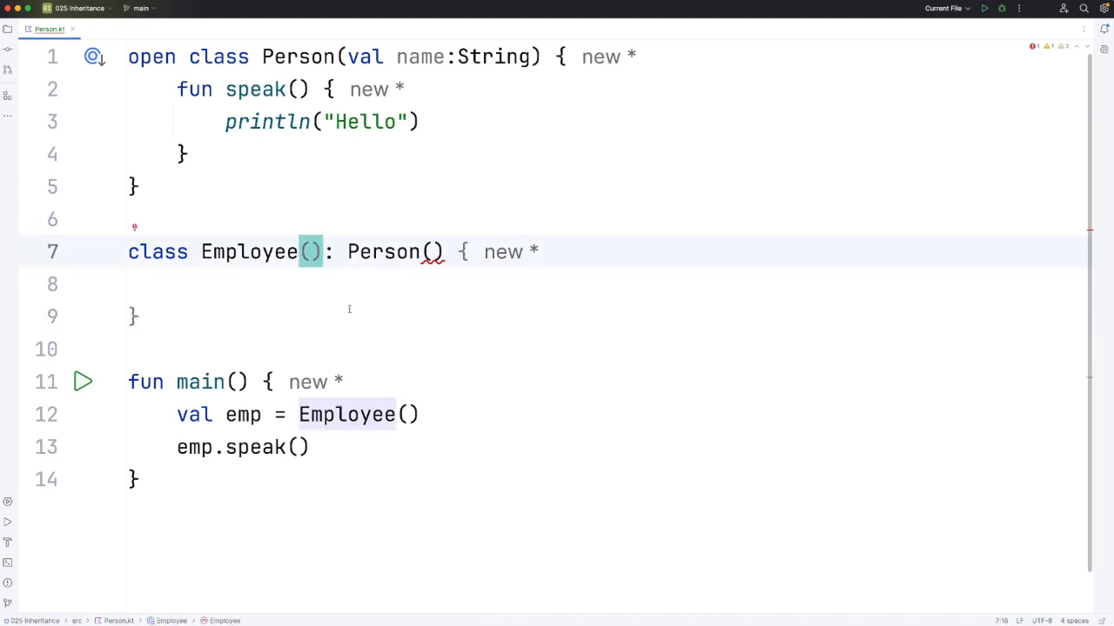
text(name:)
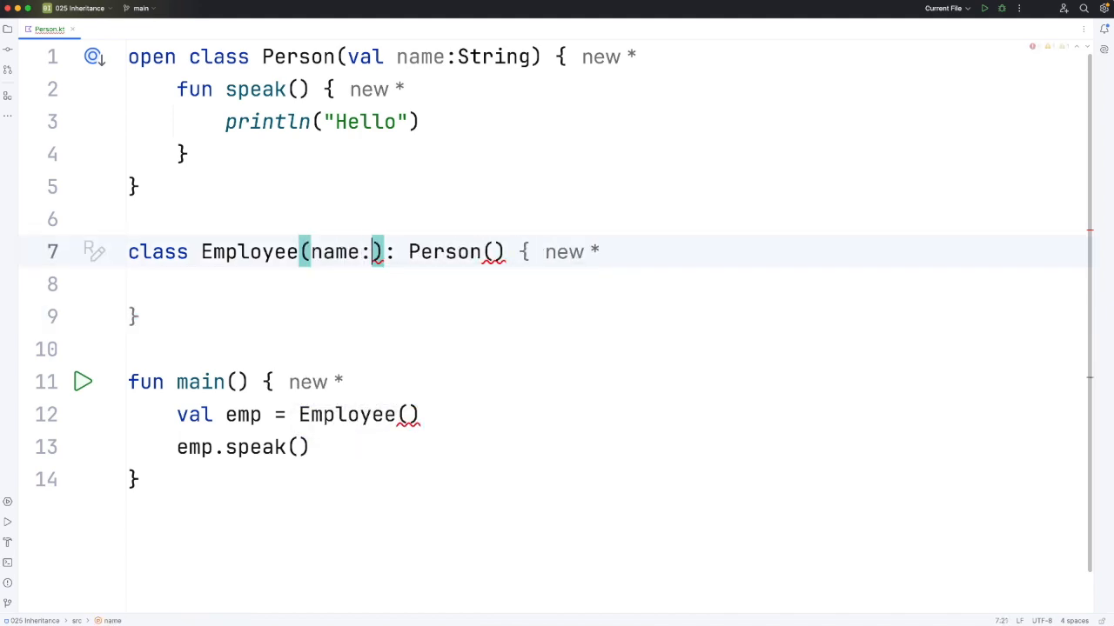
text(String)
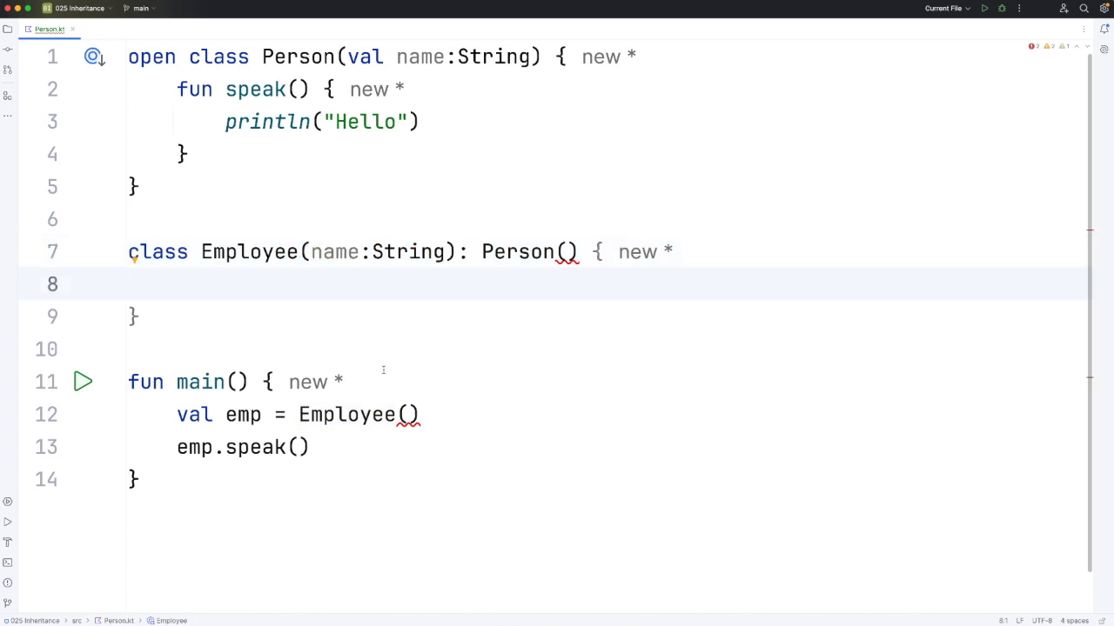
mouse_move(323, 278)
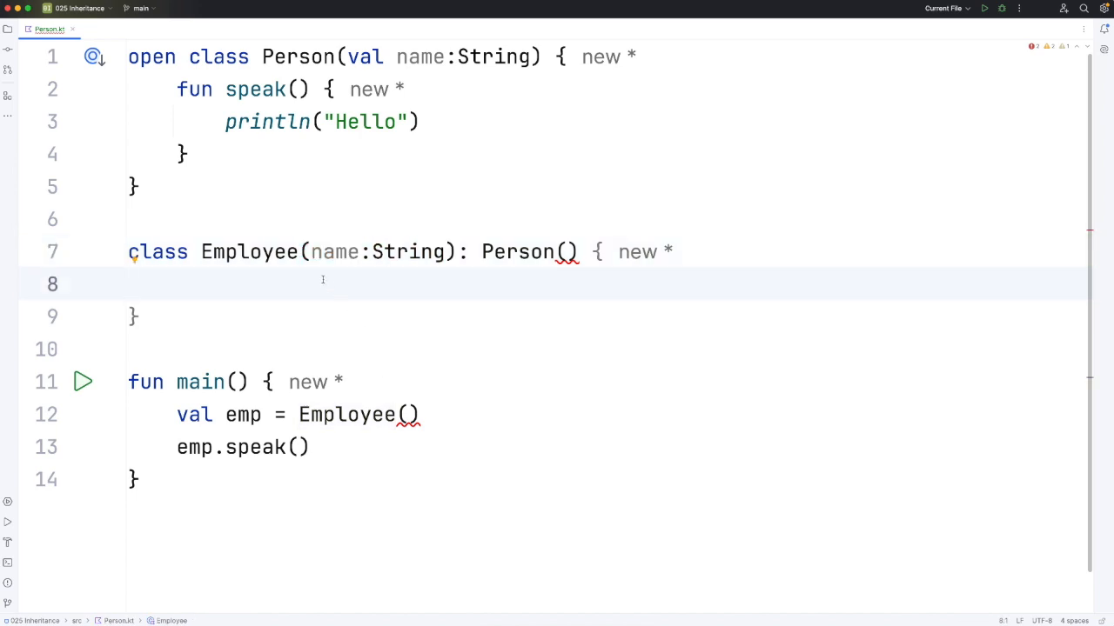
double_click(248, 250)
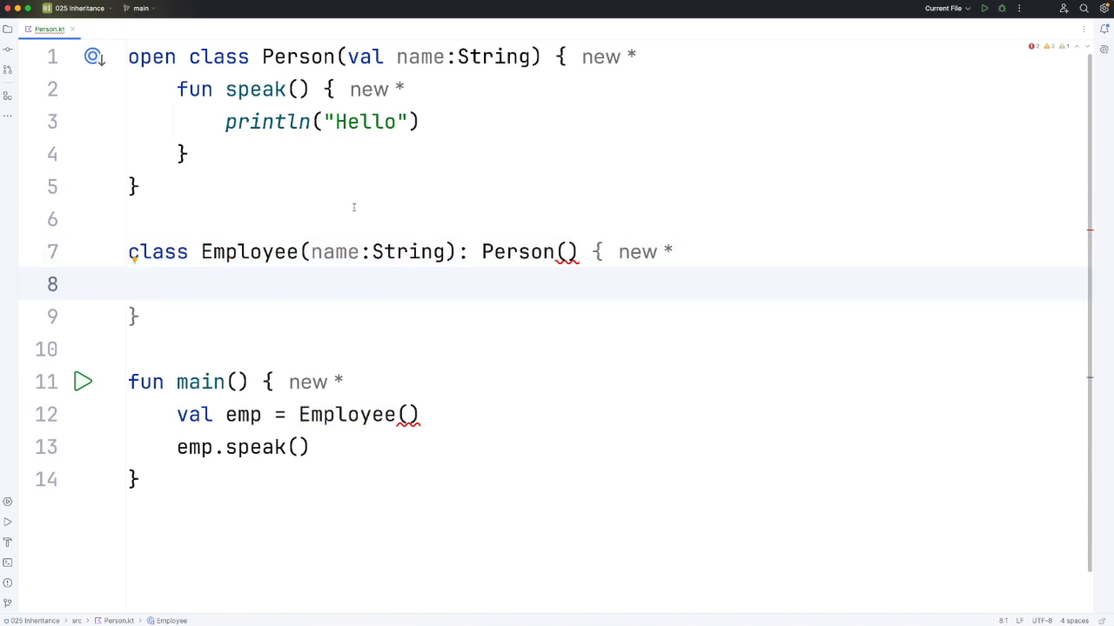
double_click(366, 56)
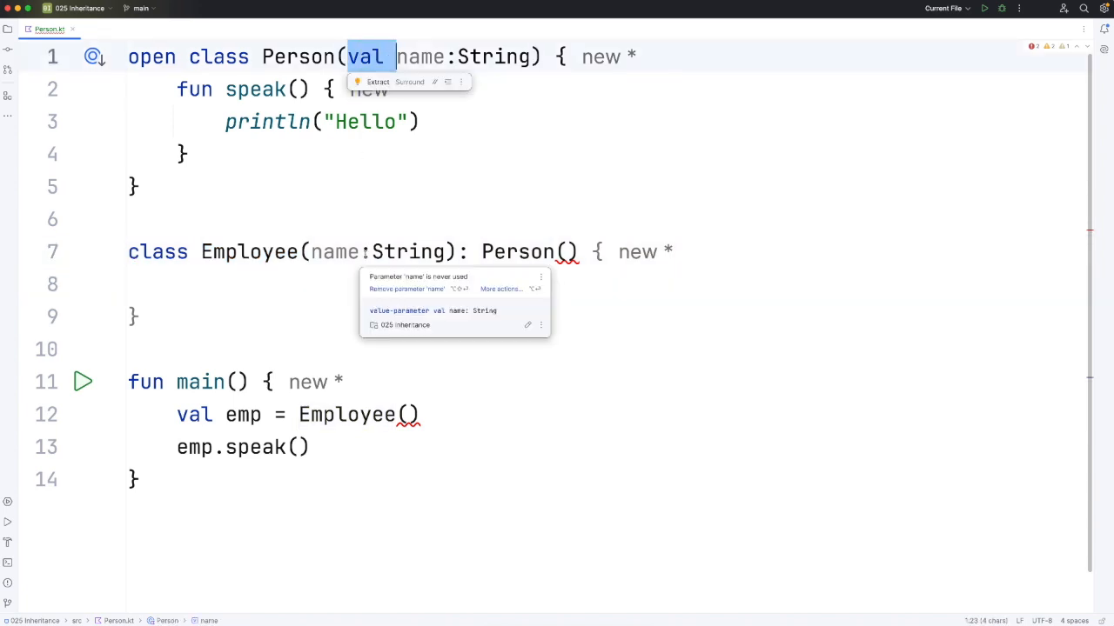
click(348, 279)
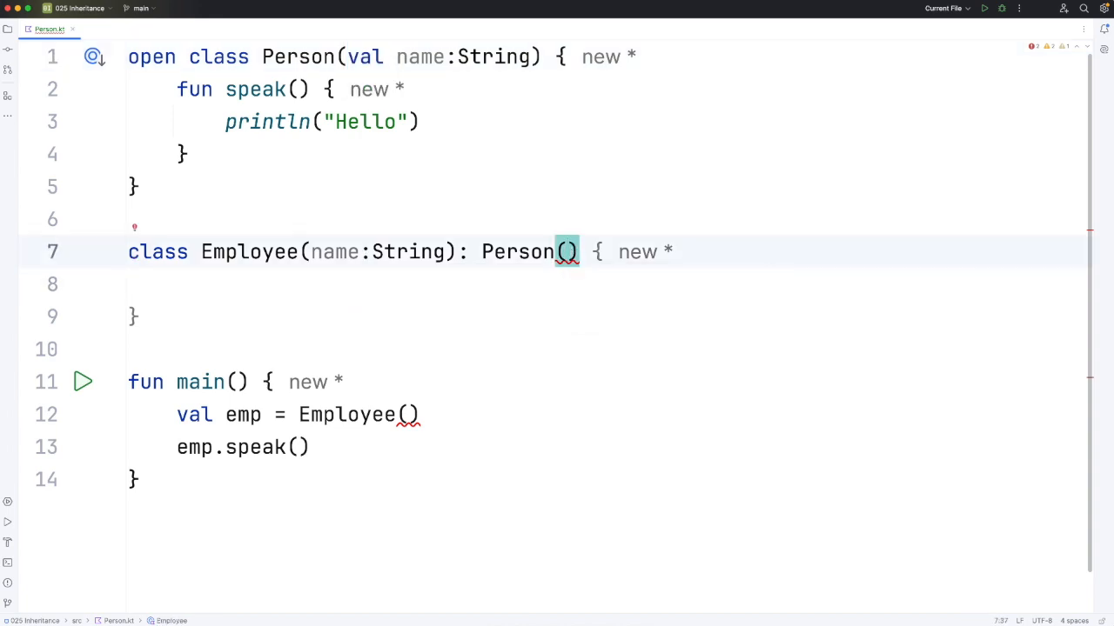
Pass name up via Person(name), print "Hello I'm $name", and construct Employee("Bob")
text(name)
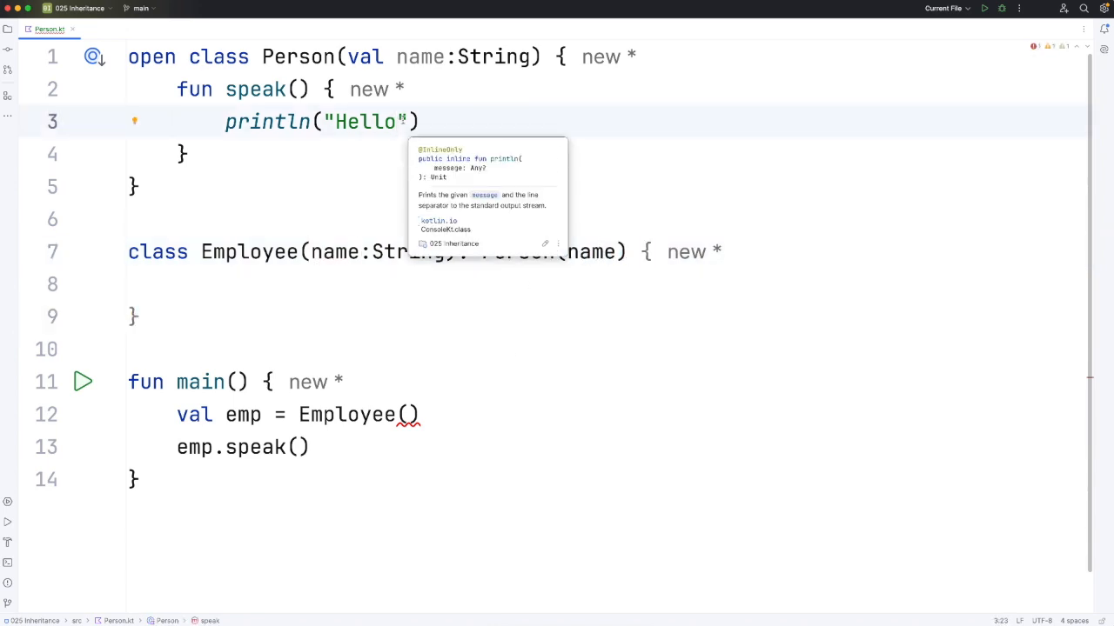
text(I'm)
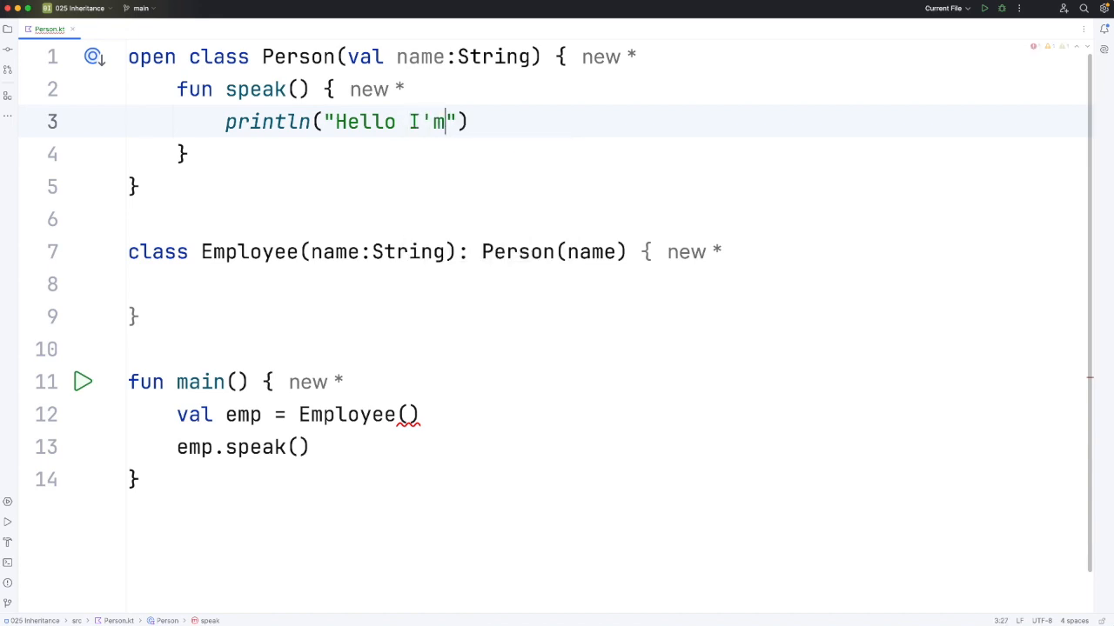
text($name)
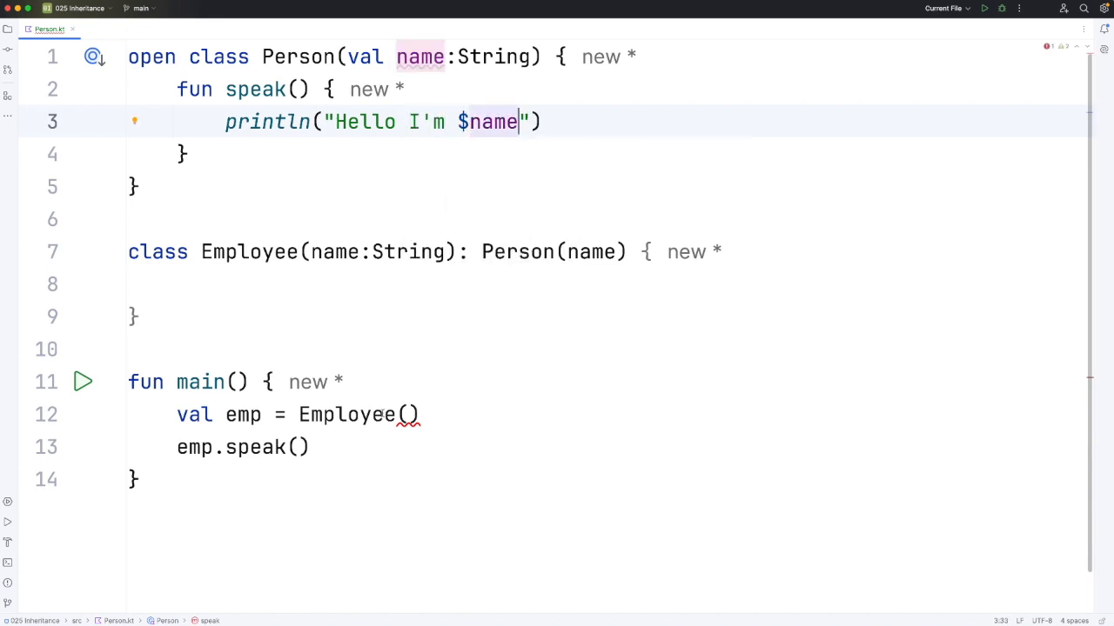
click(408, 414)
text("Bob")
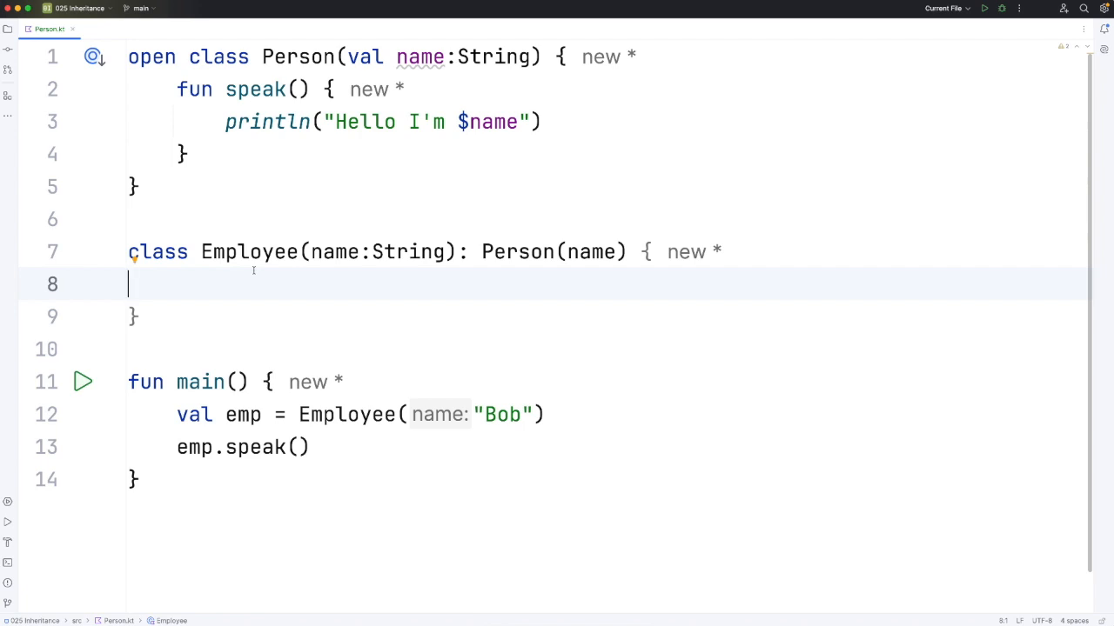
Add fun onHoliday() { println("I'm on holiday") } to Employee via the fun template
double_click(247, 251)
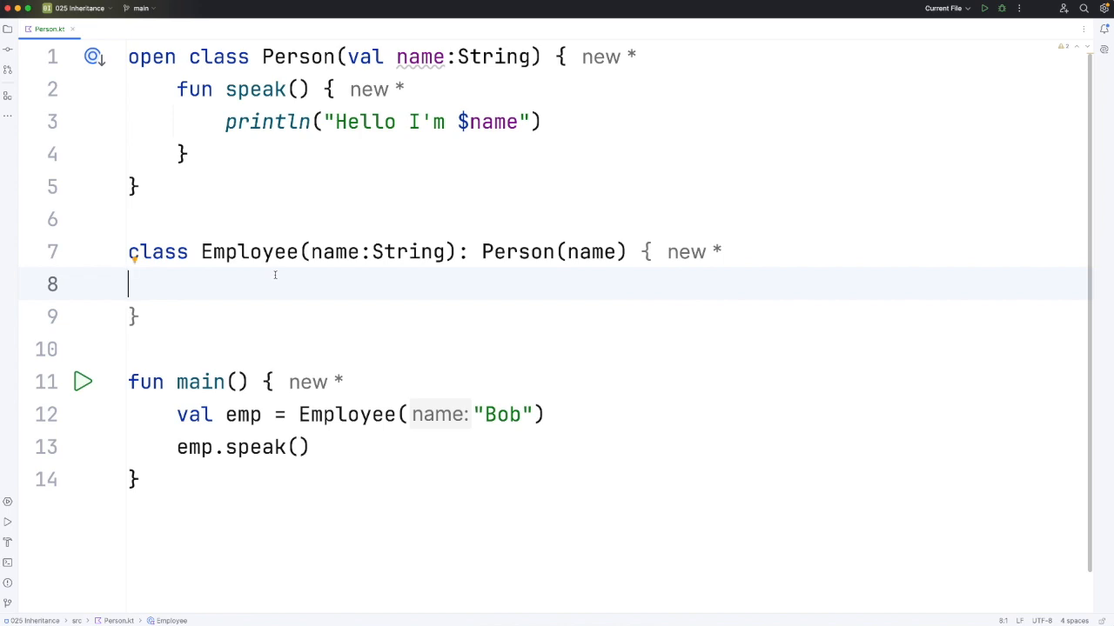
click(132, 186)
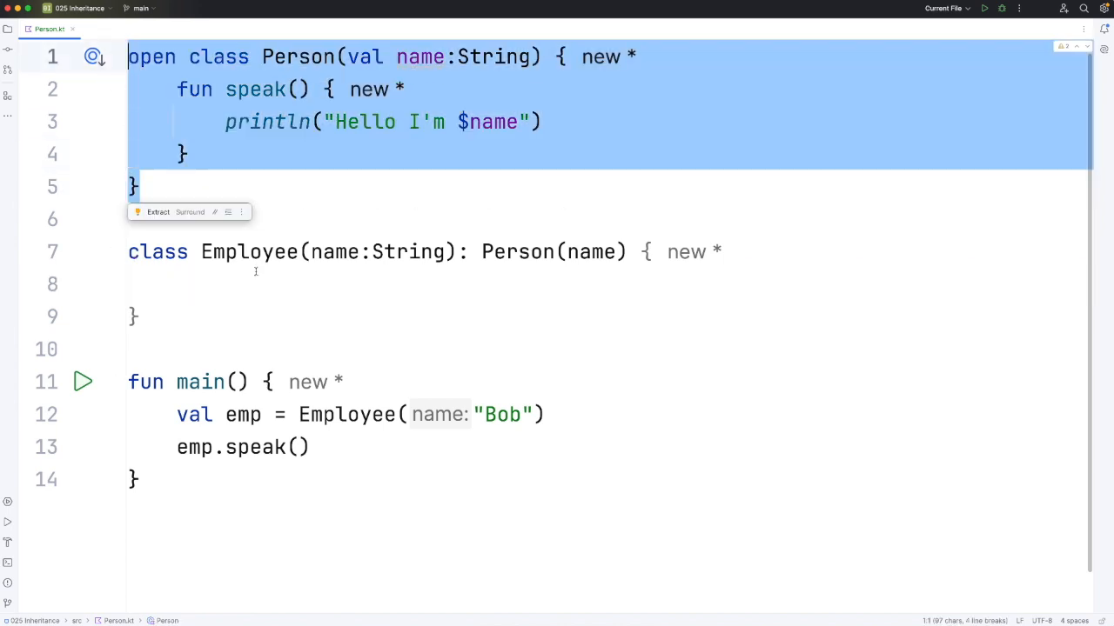
text(fu)
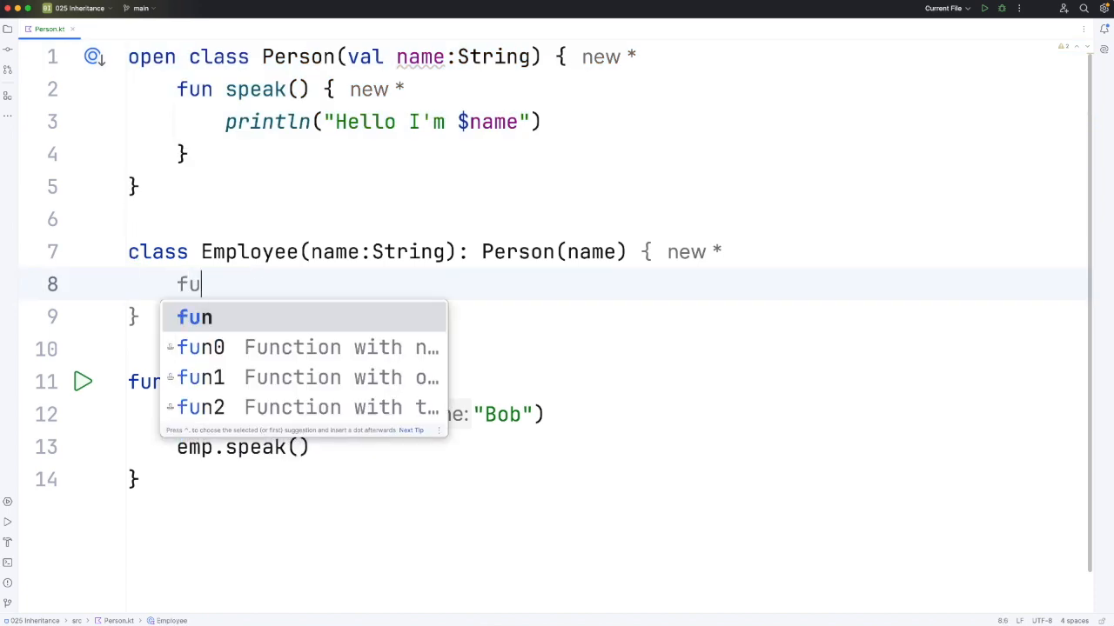
text(onHoliday() {)
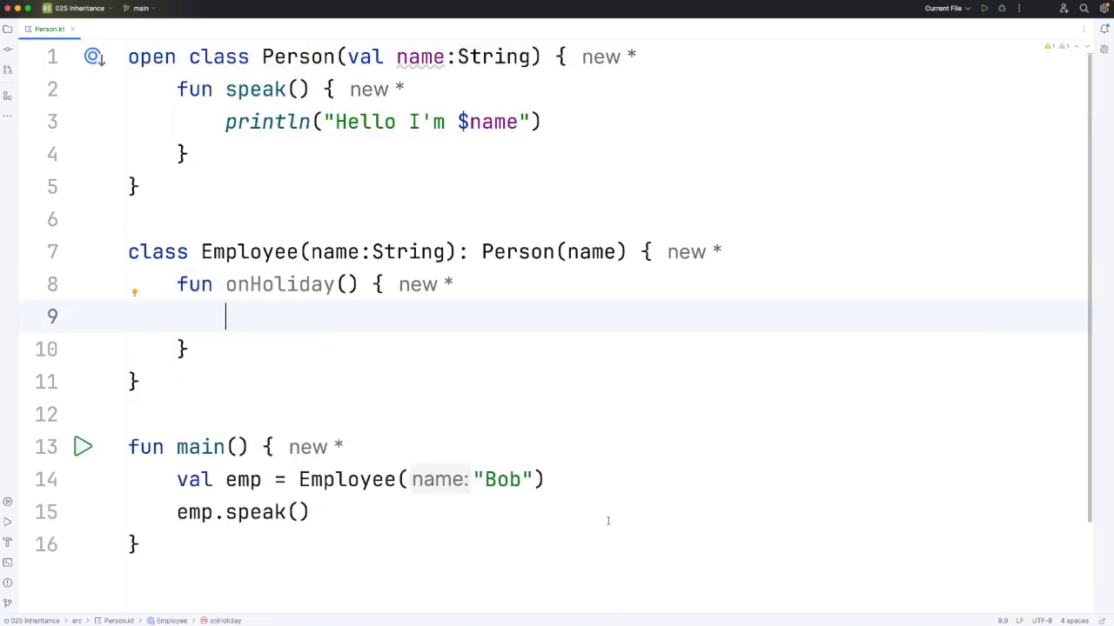
text(prin)
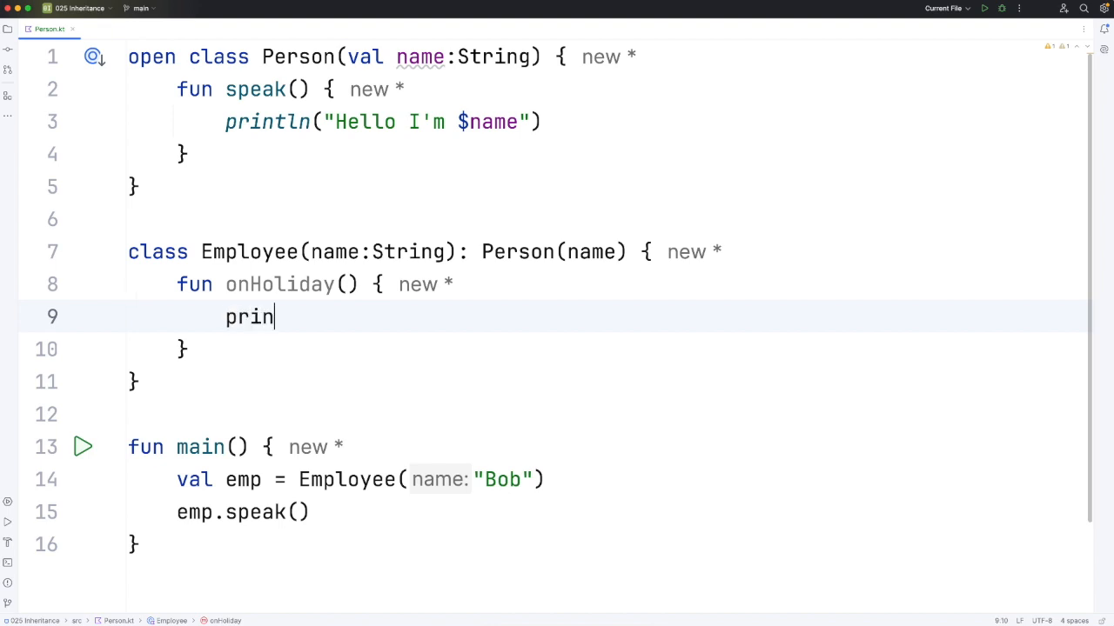
text(tln(""))
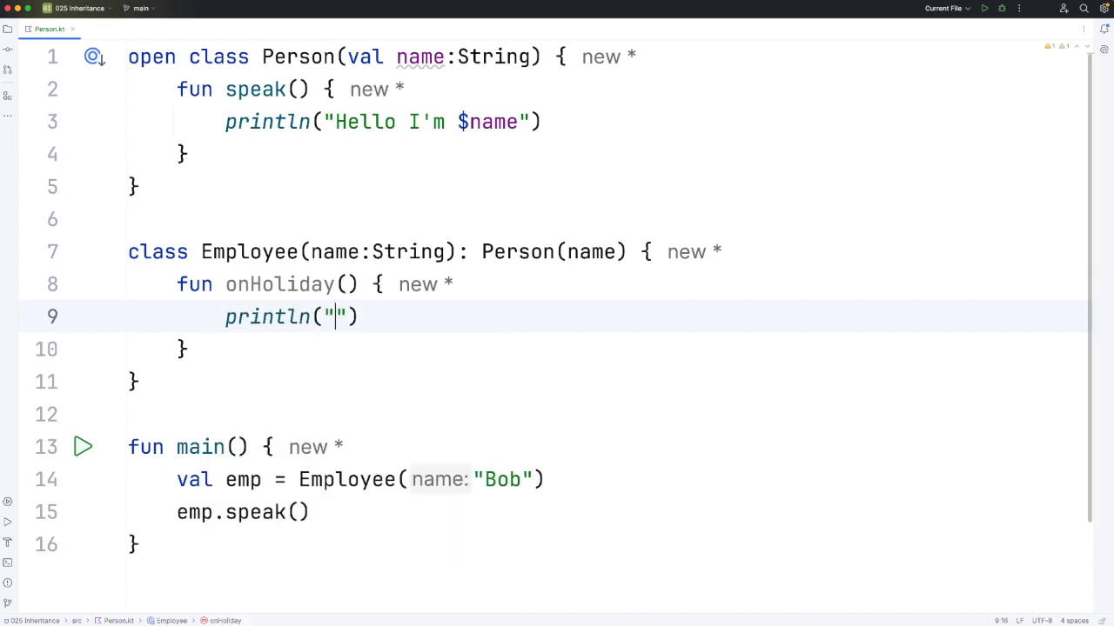
text(I'm)
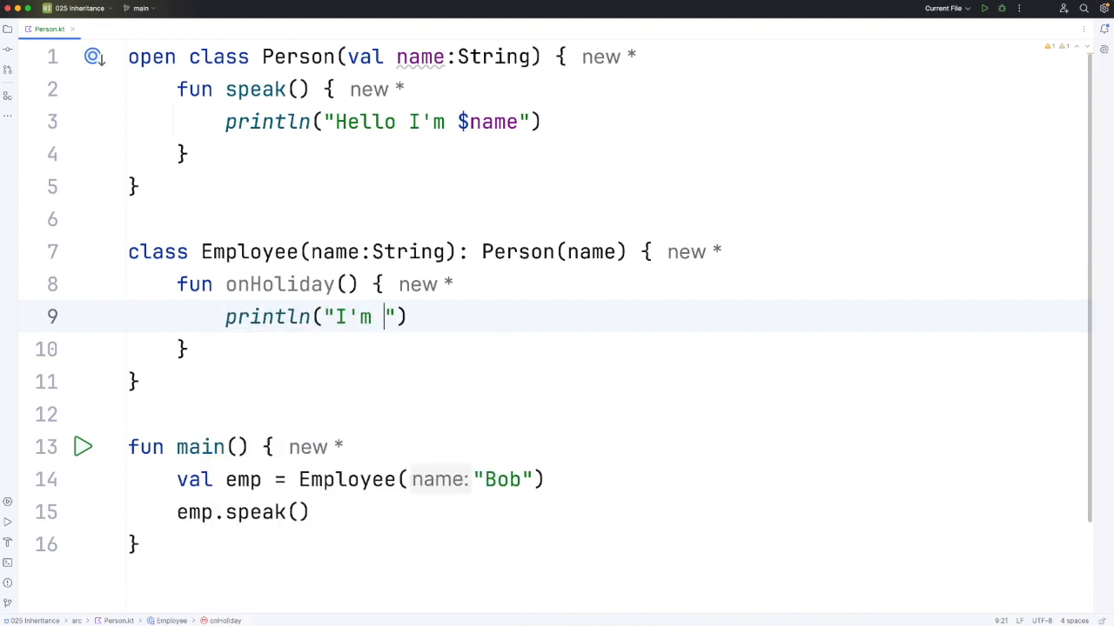
text(on holiday)
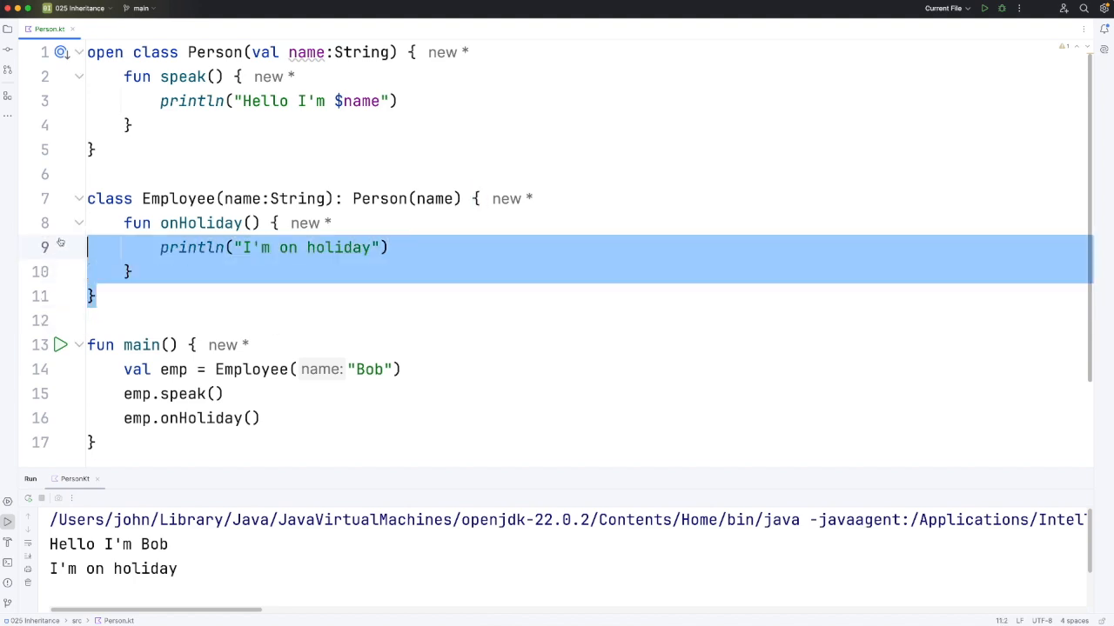
click(94, 150)
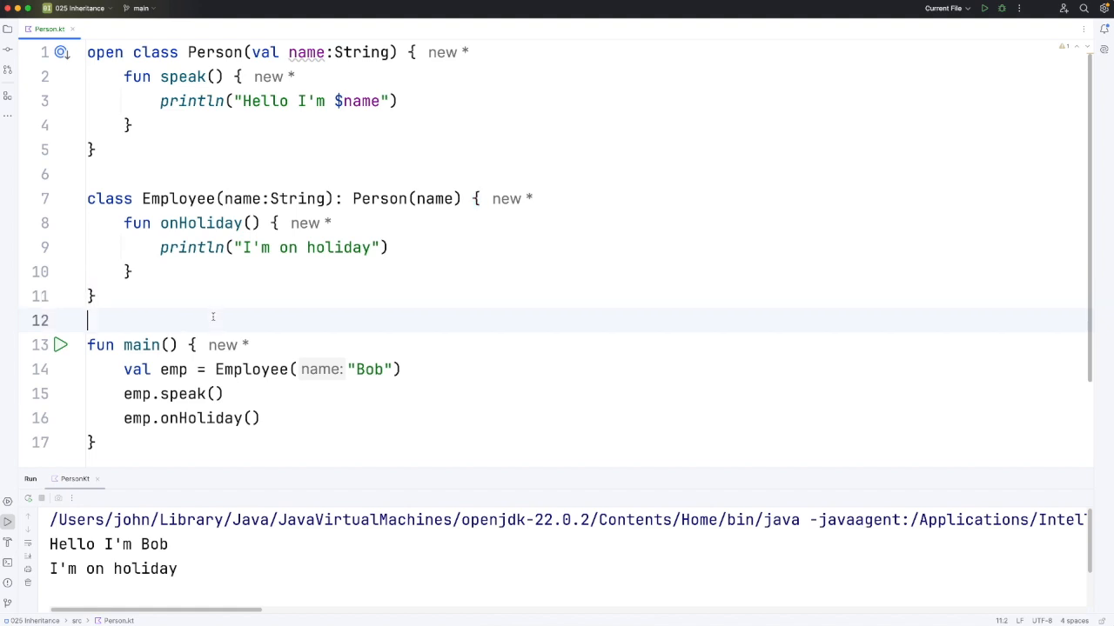
click(90, 149)
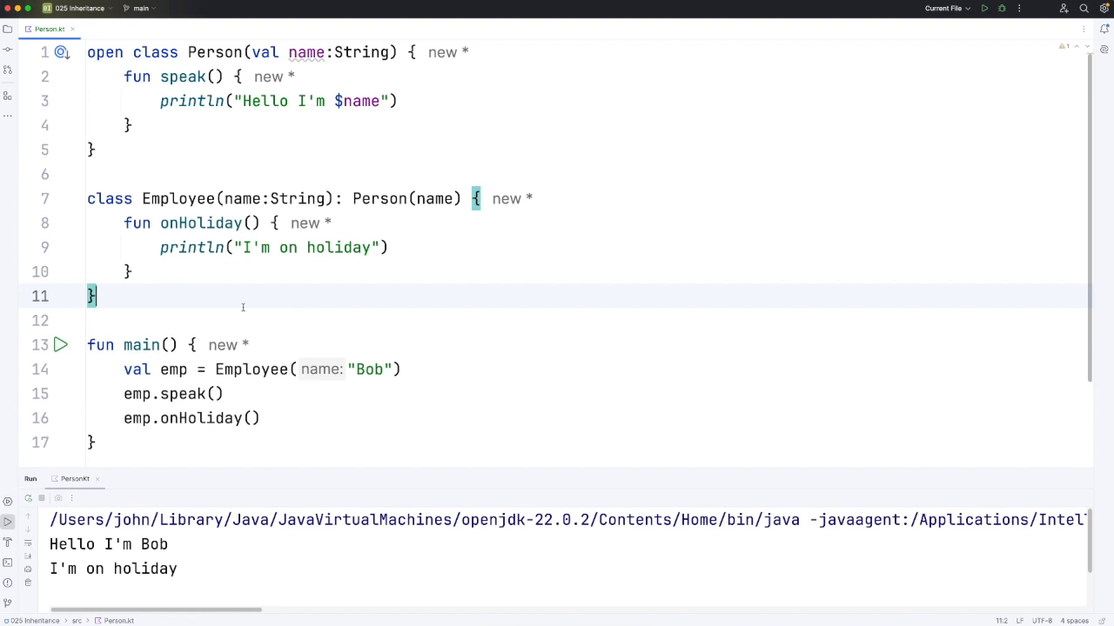
mouse_move(69, 261)
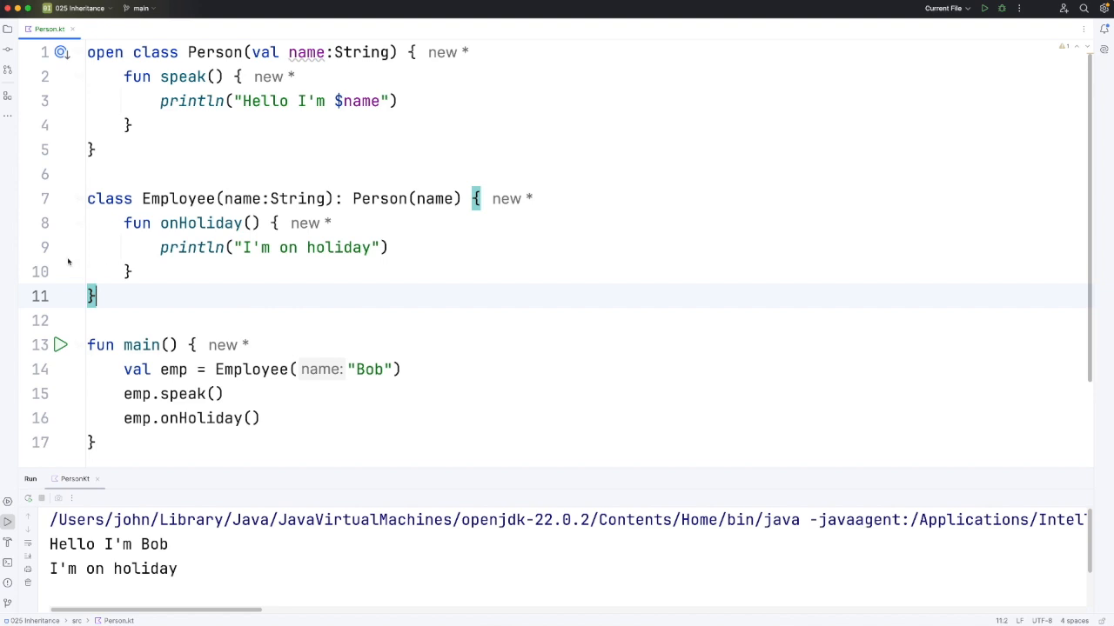
mouse_move(105, 299)
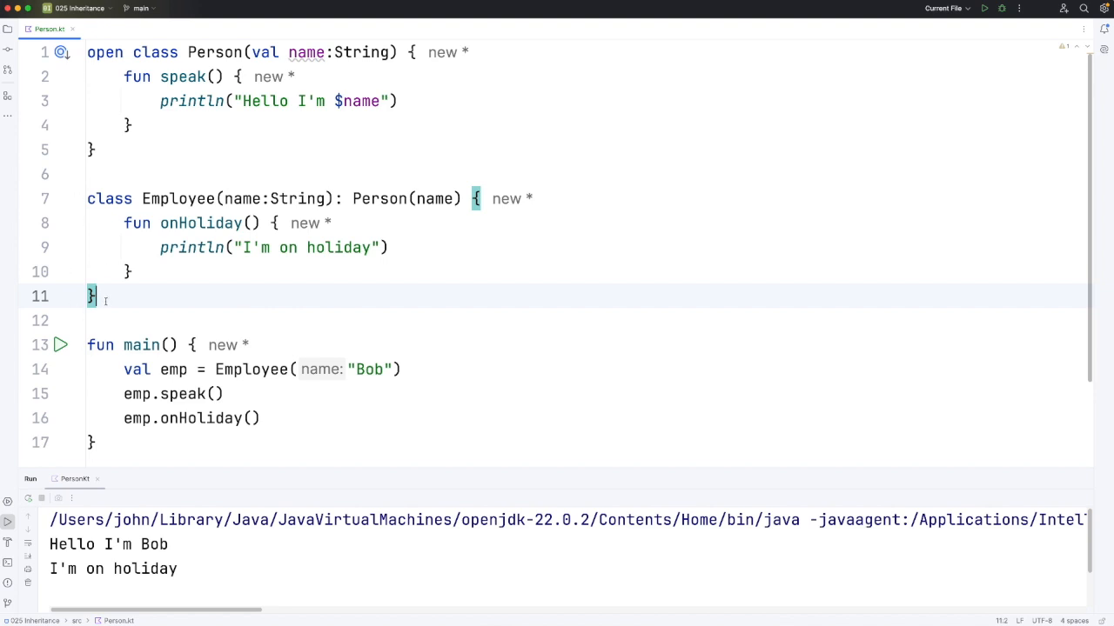